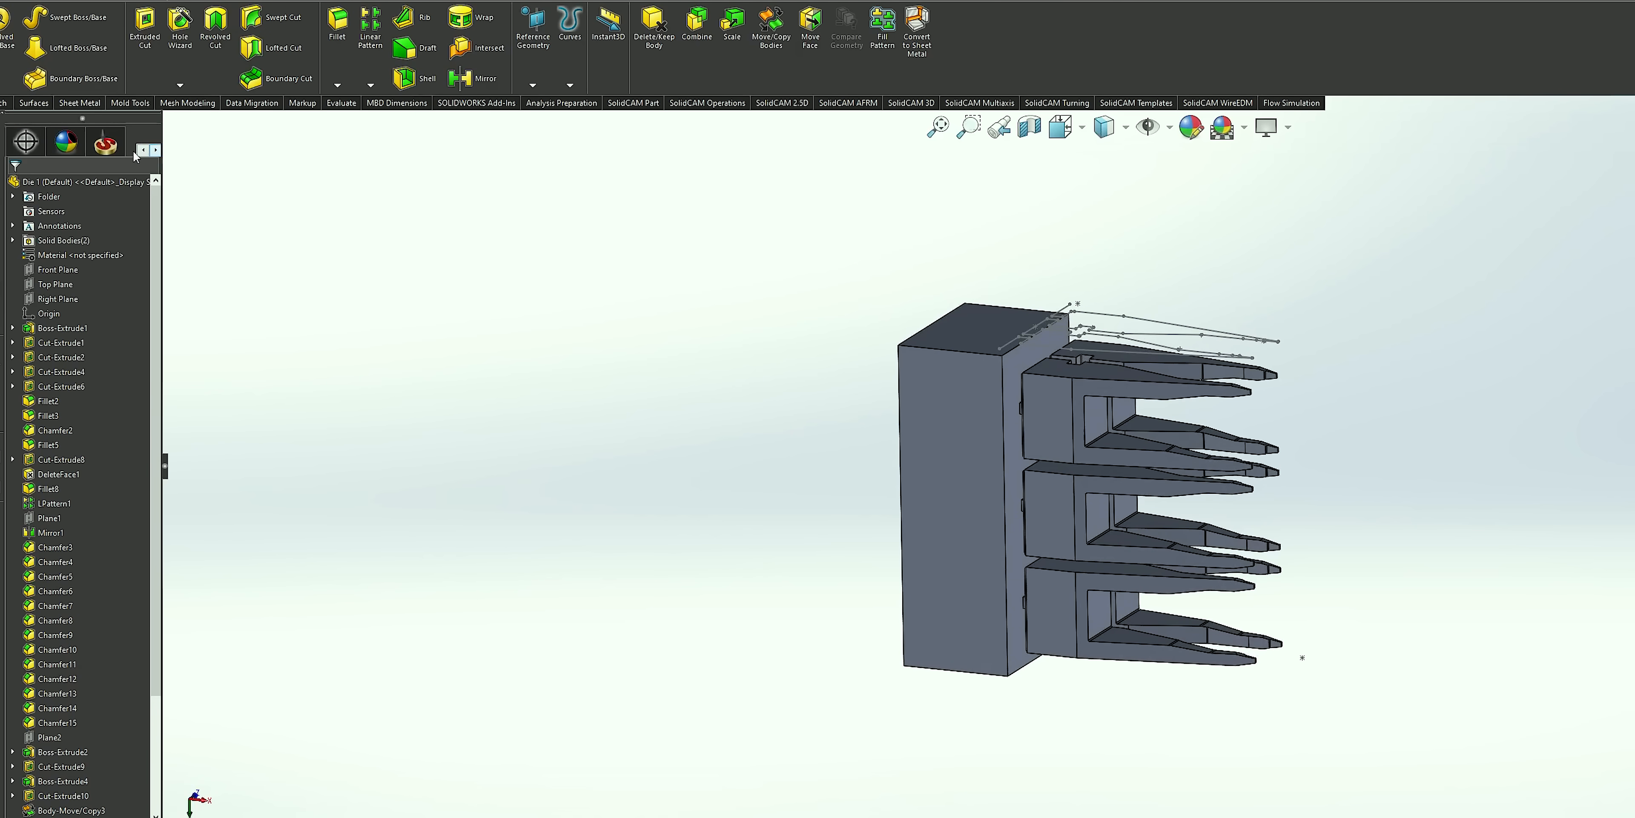
- Create a new Wire EDM CAM part for the fork punches on the Sodick AG600L machine
left_click(191, 127)
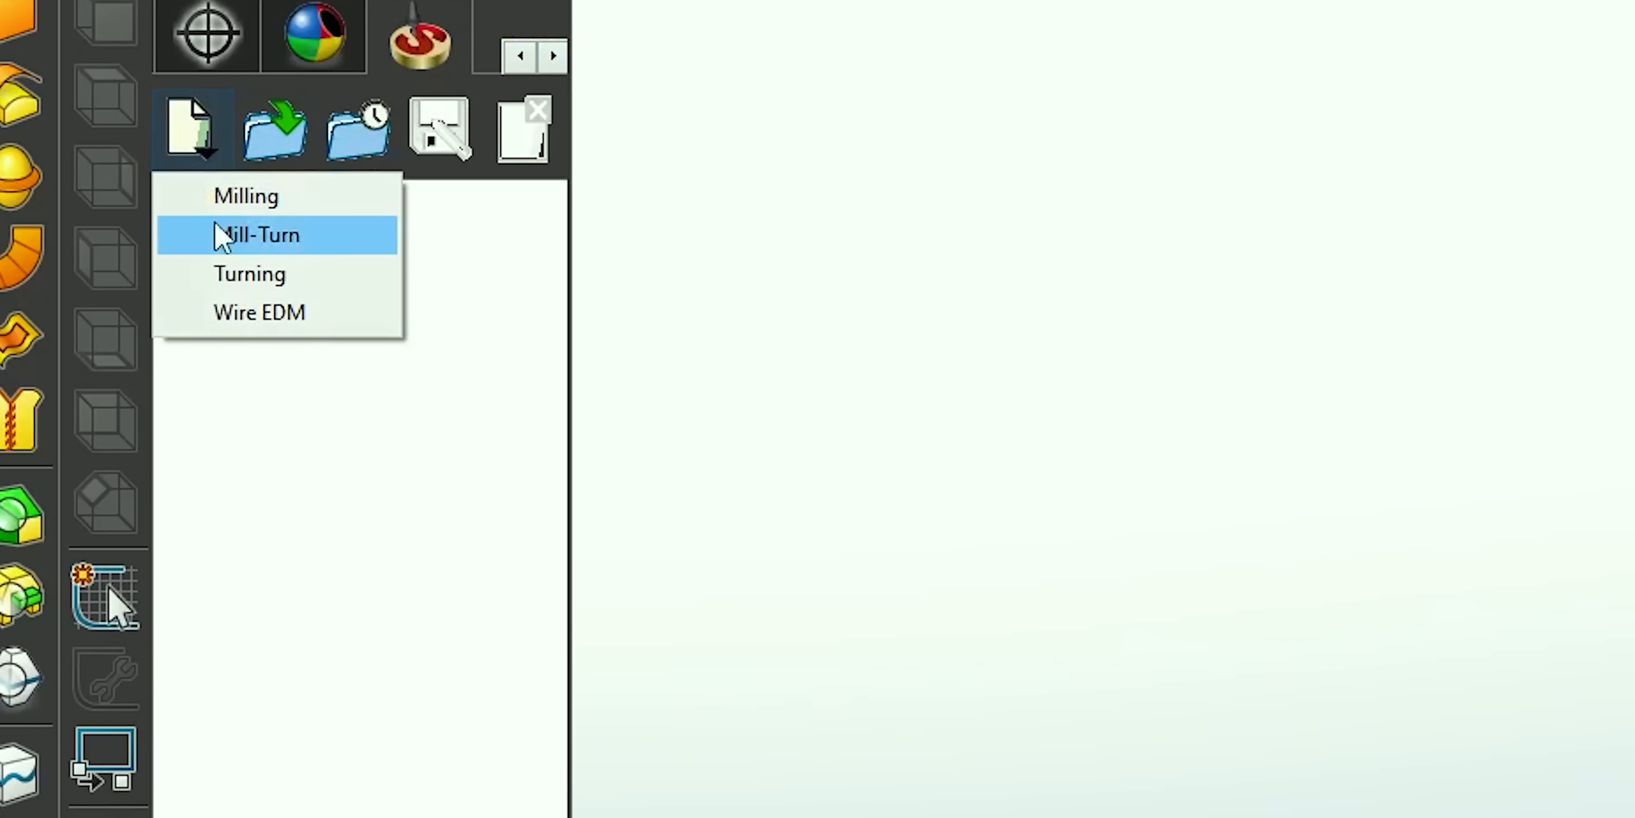
left_click(259, 312)
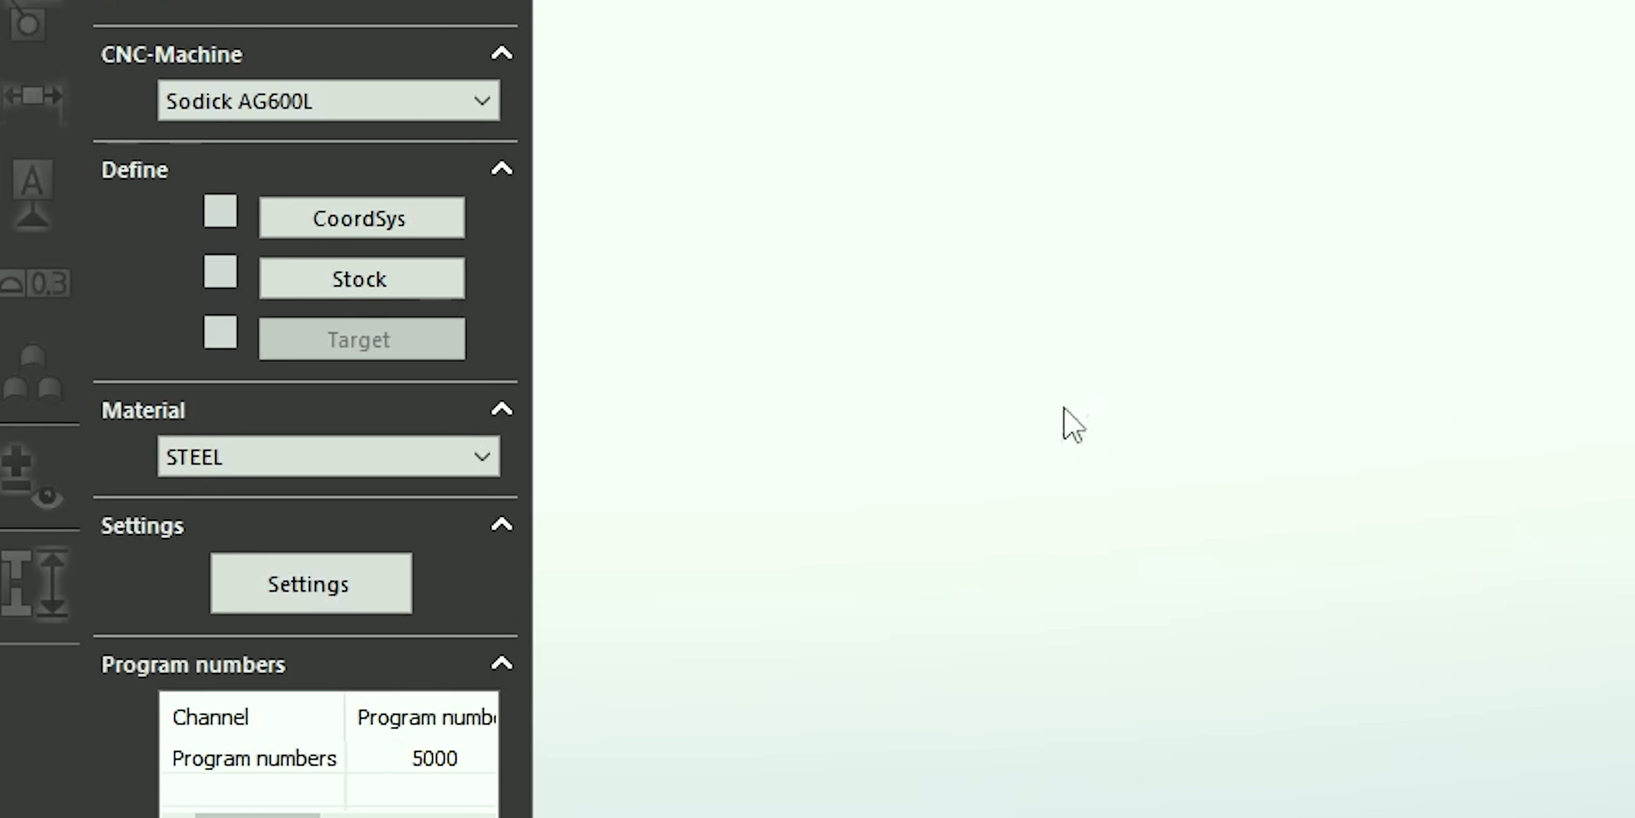
- Define the coordinate system from the block face and accept the Wire EDM part data
left_click(360, 217)
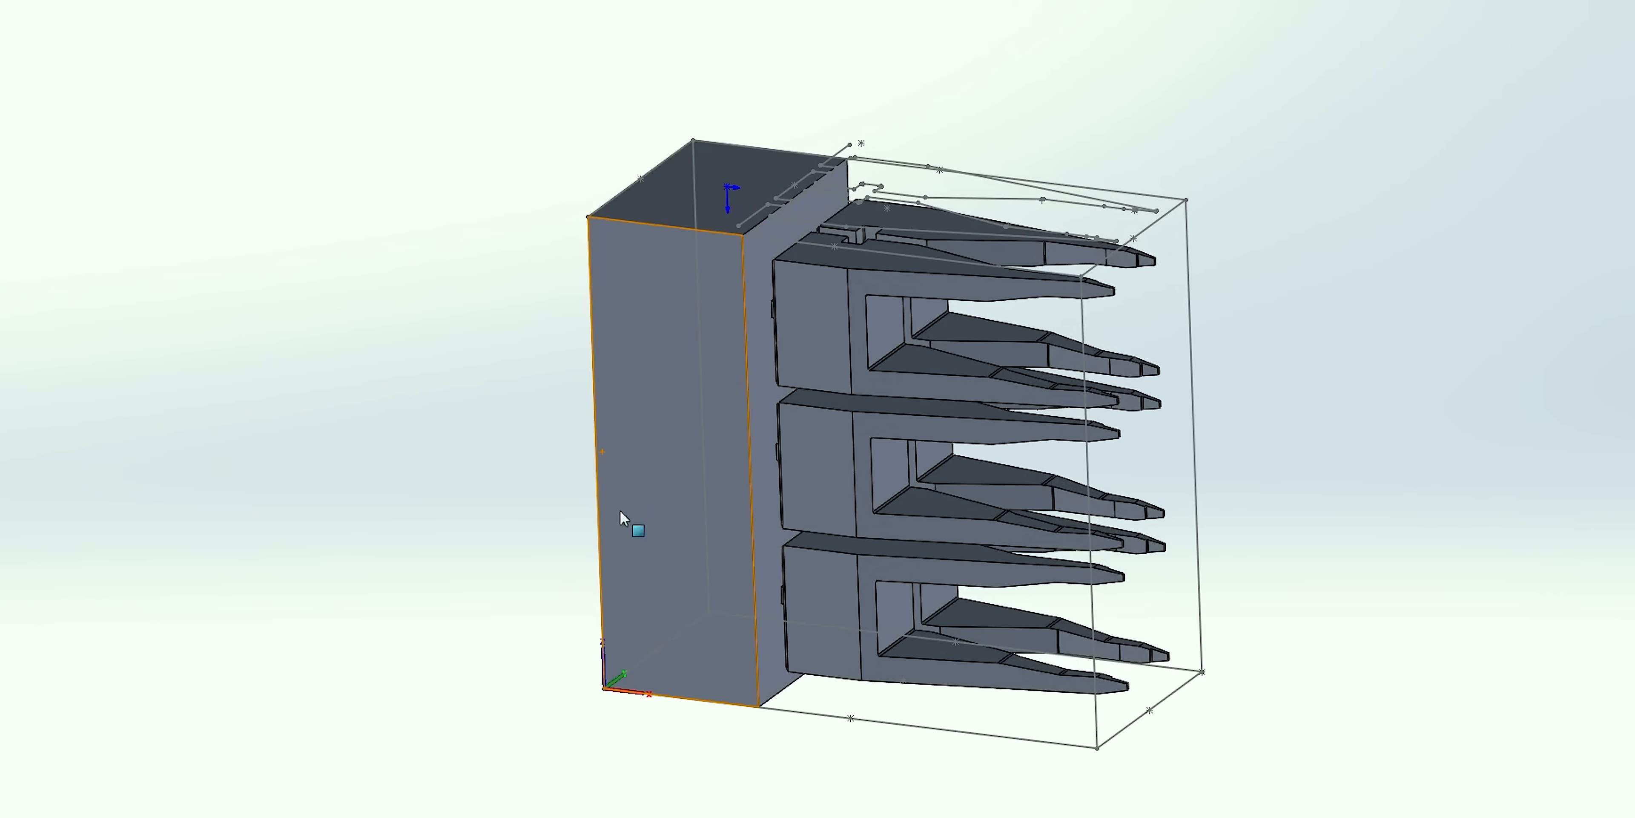
mouse_move(645, 617)
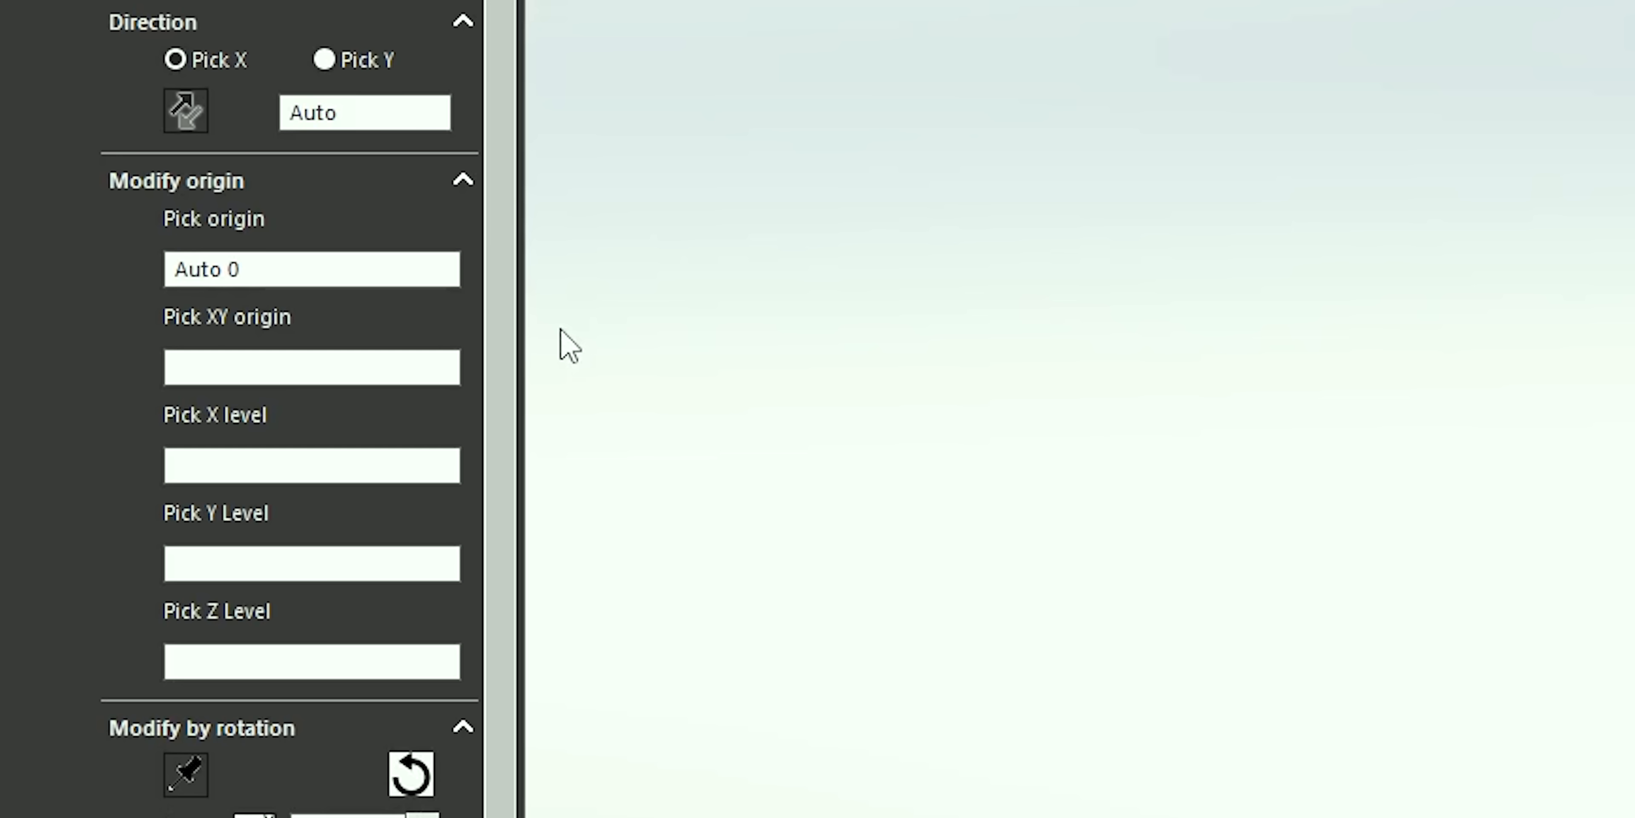
left_click(311, 269)
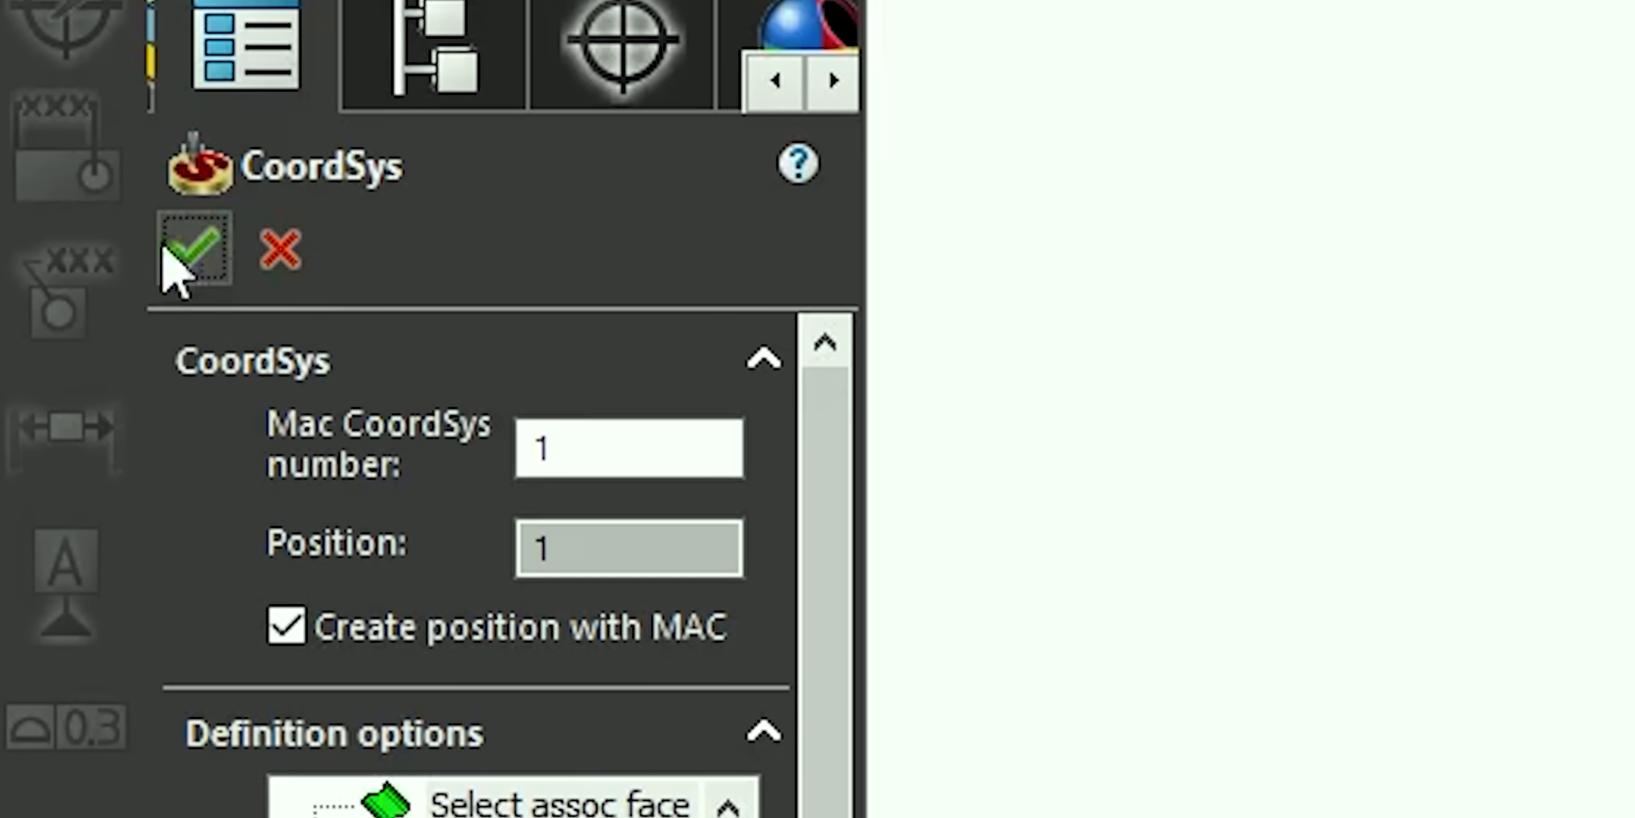
left_click(194, 248)
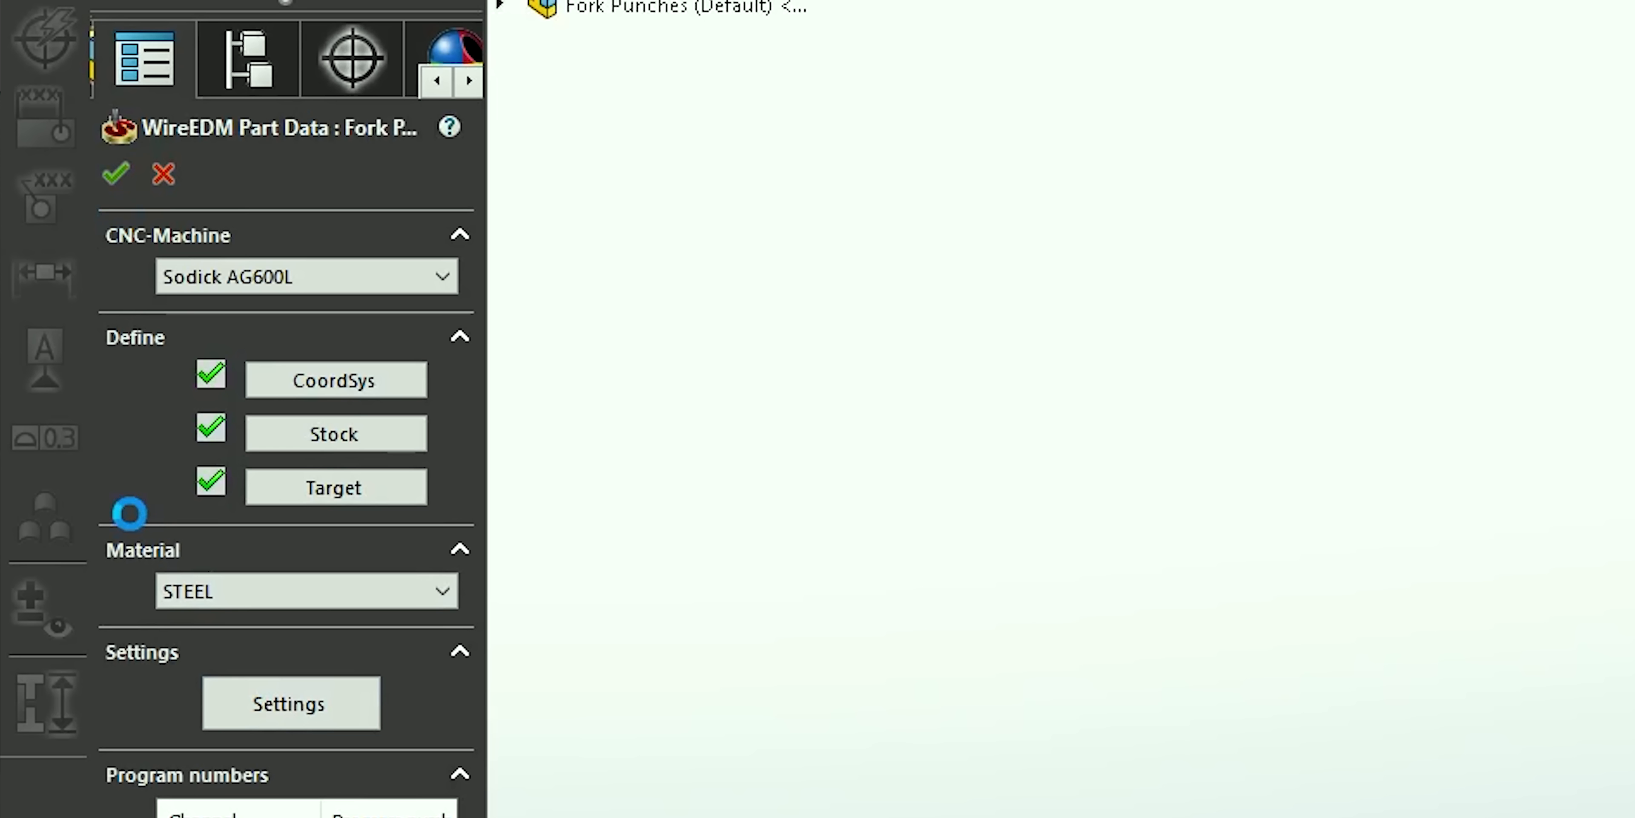
left_click(115, 173)
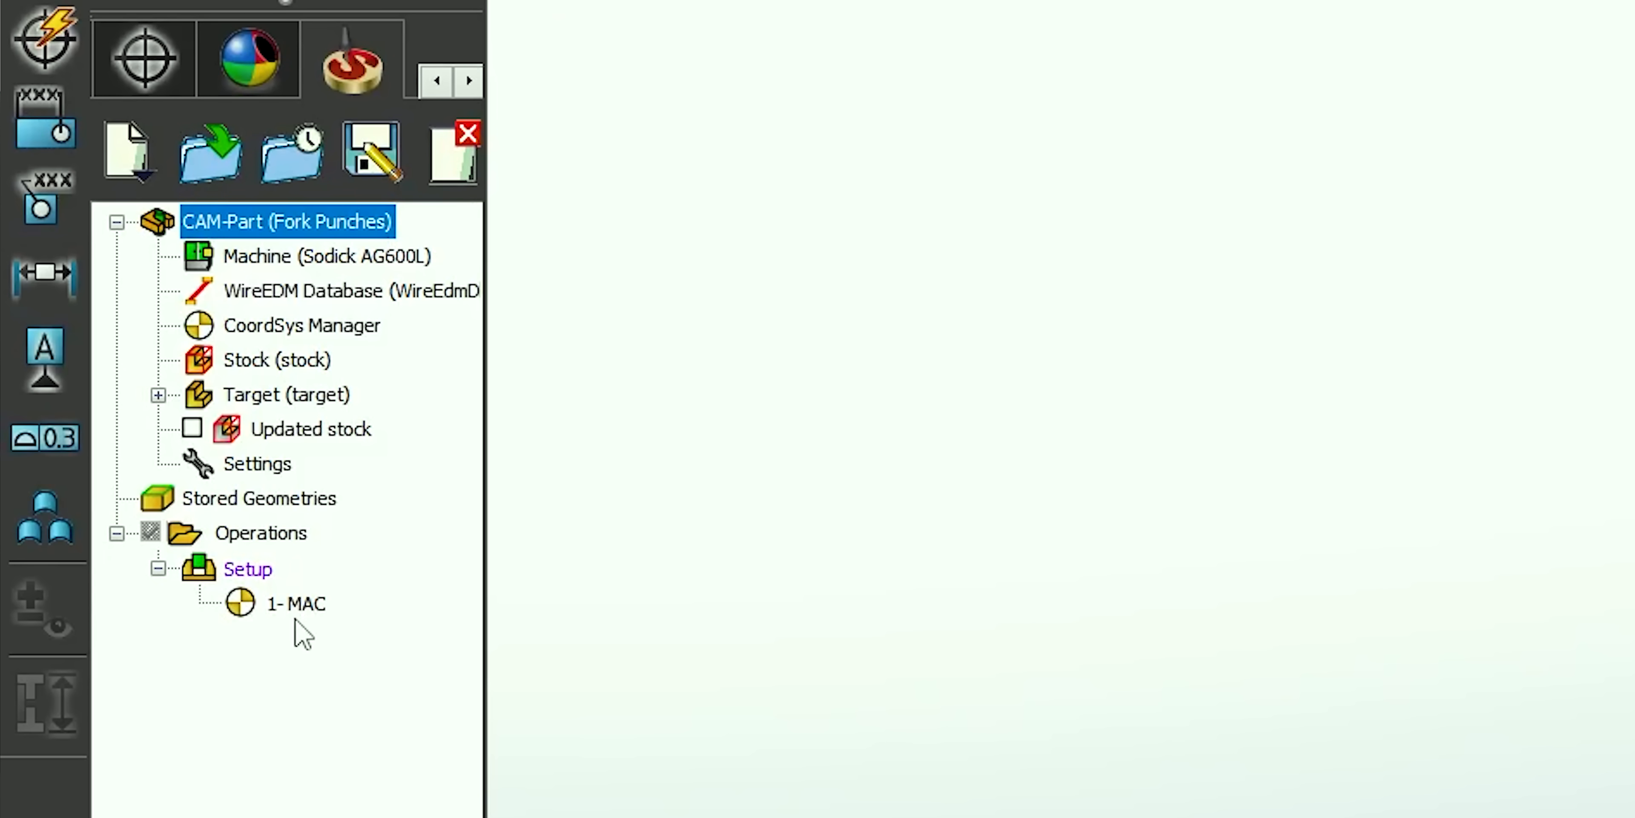
- Add a Profile Wire EDM operation under the Operations group and begin its geometry
right_click(261, 531)
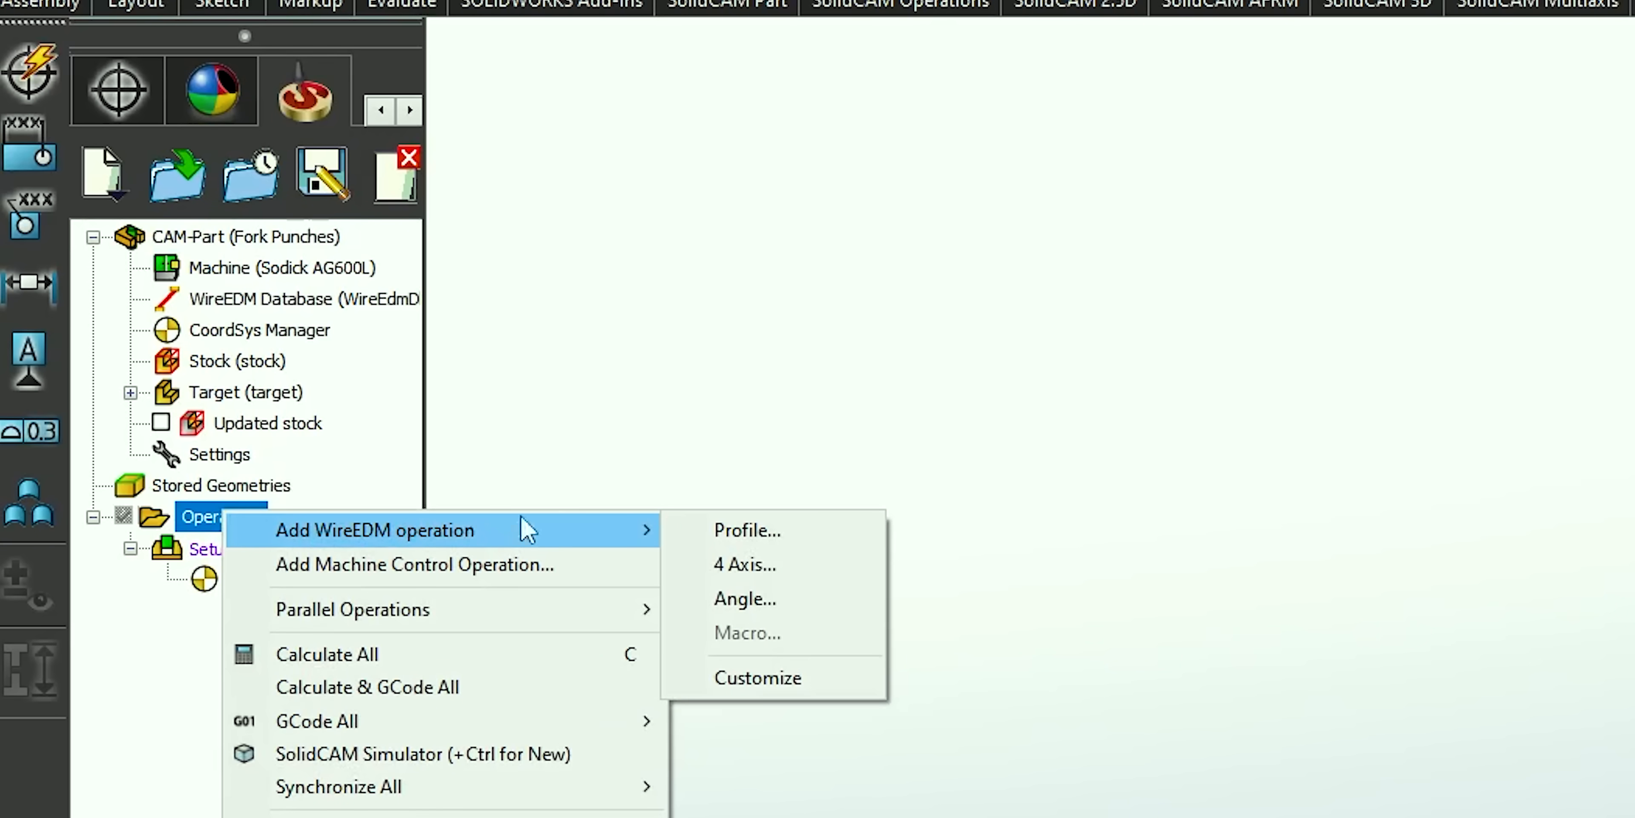
mouse_move(747, 530)
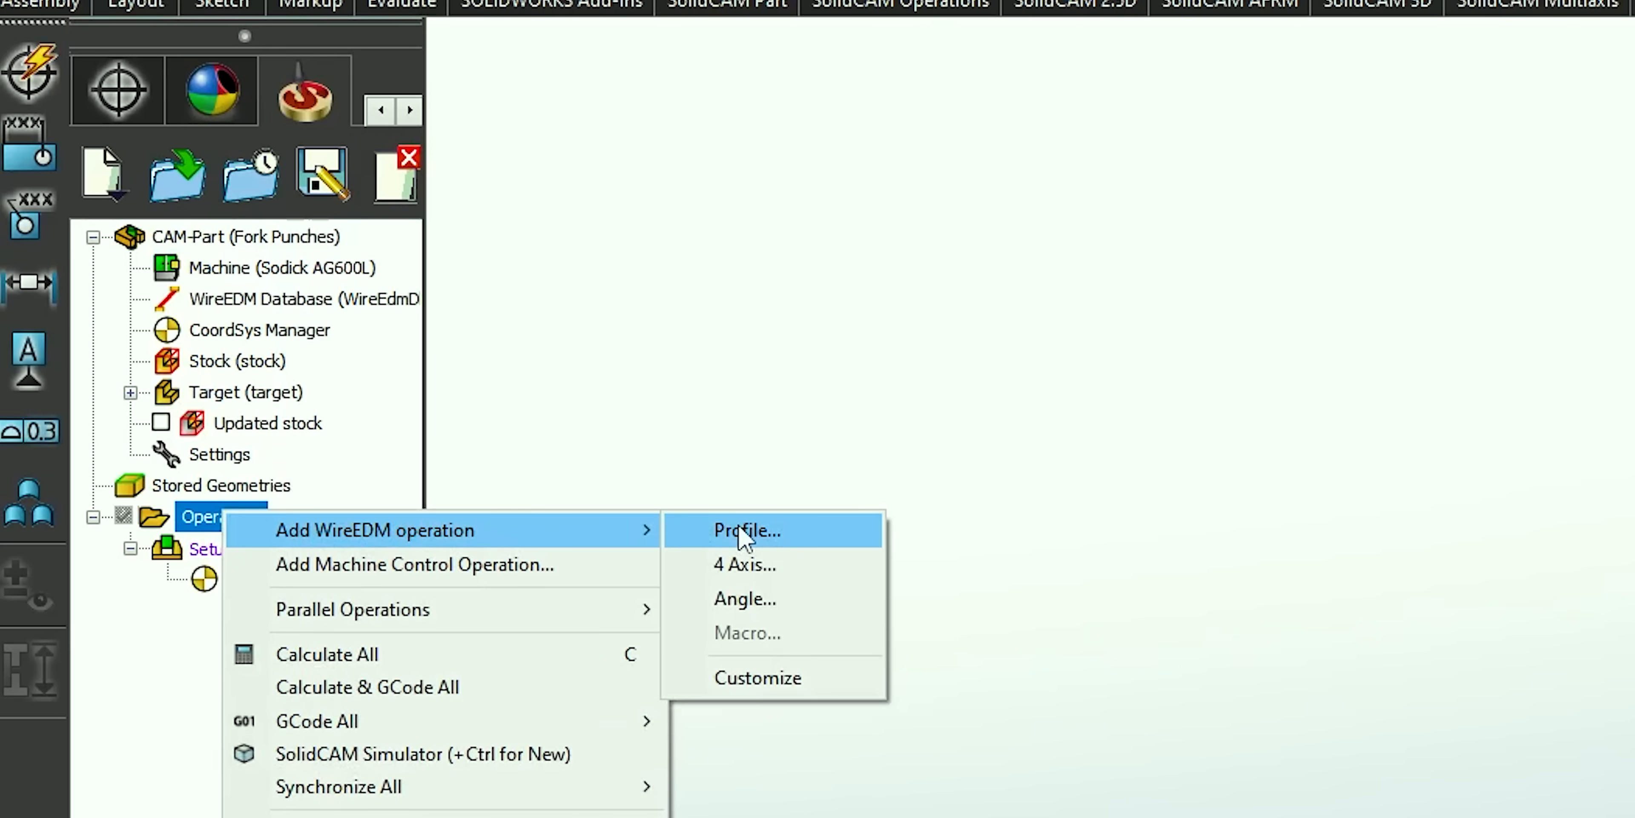
left_click(747, 530)
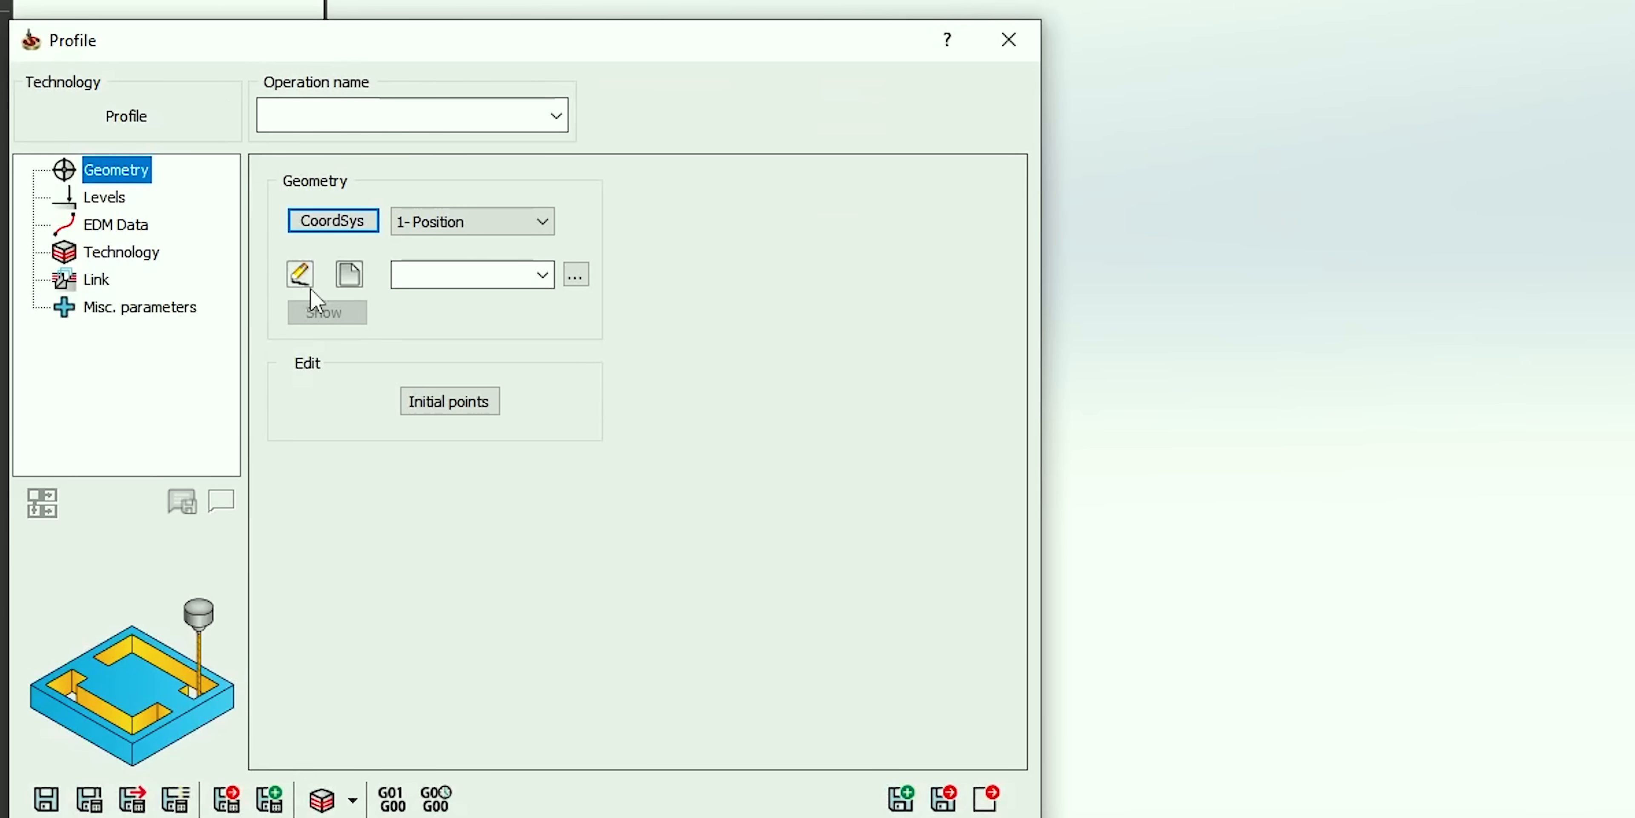
mouse_move(349, 274)
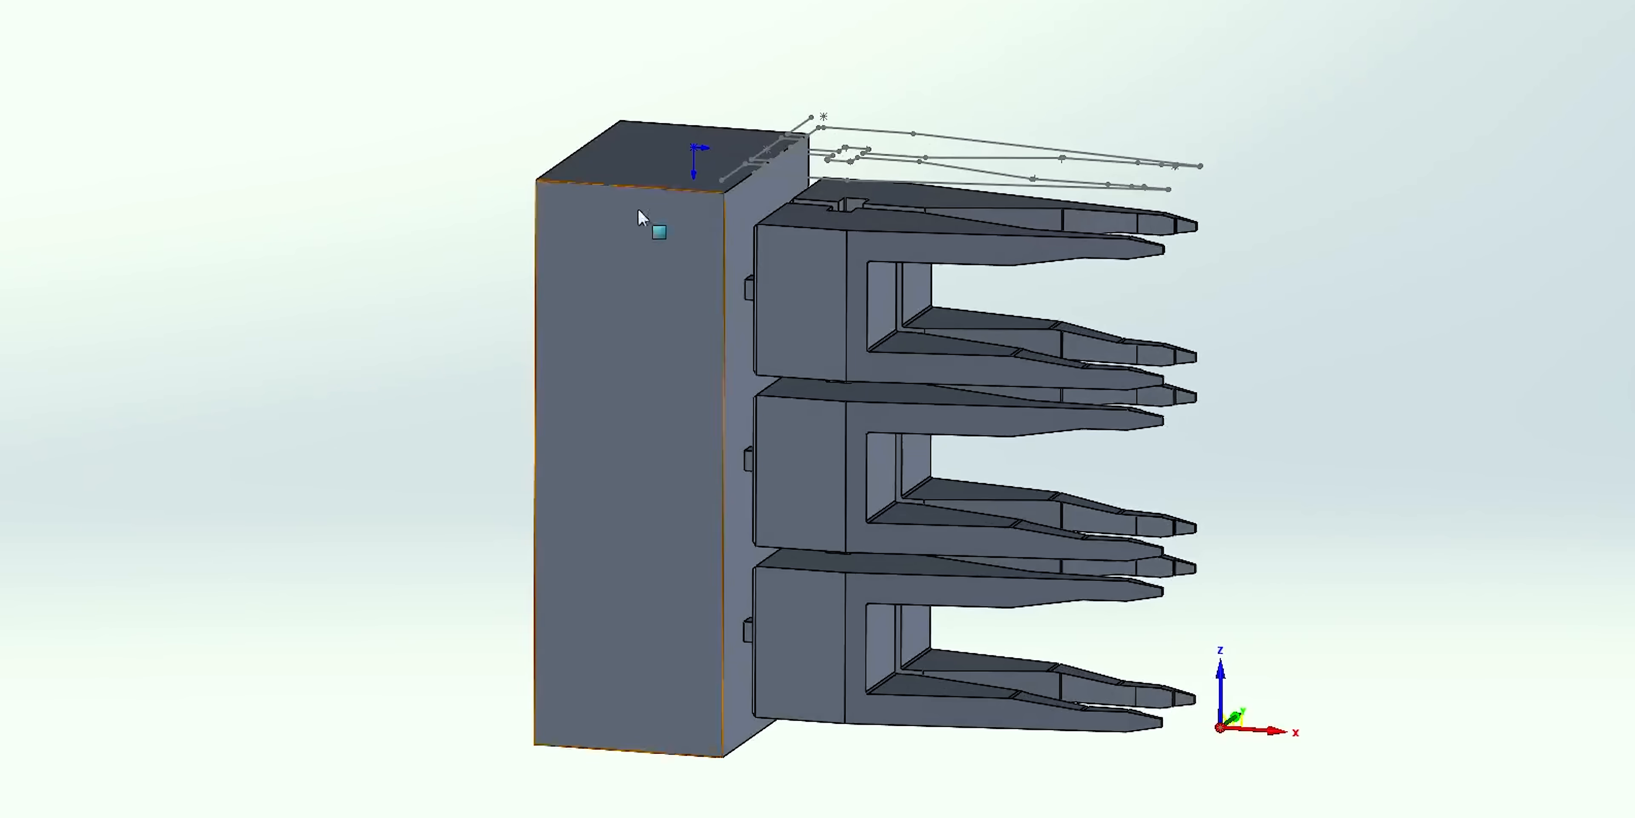
left_click(849, 219)
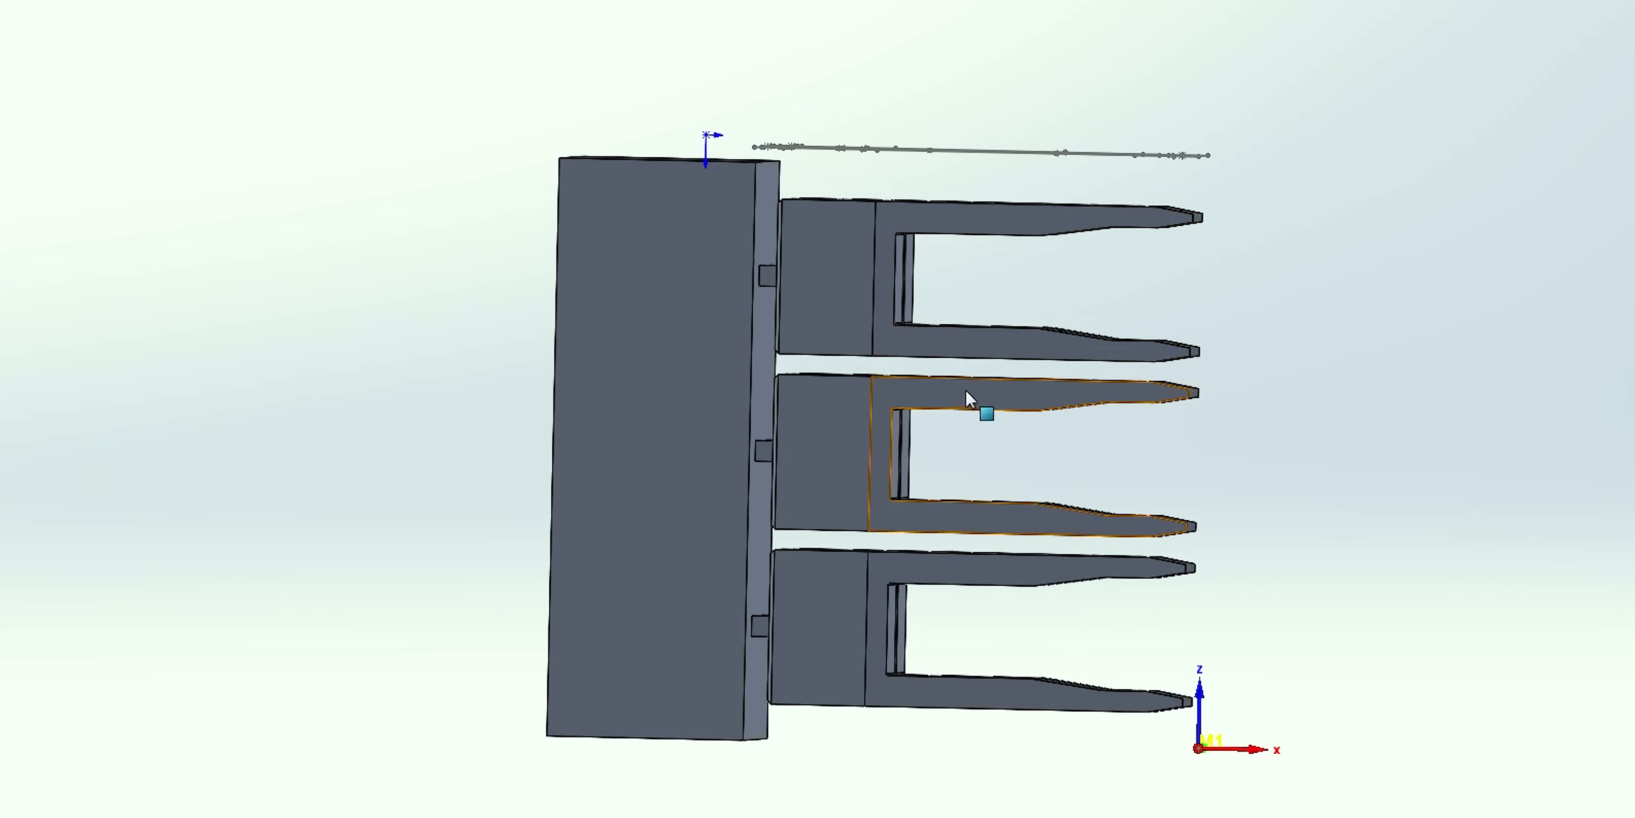
- Chain the middle fork outline and accept it as the F_contour geometry
left_click_drag(938, 418, 793, 437)
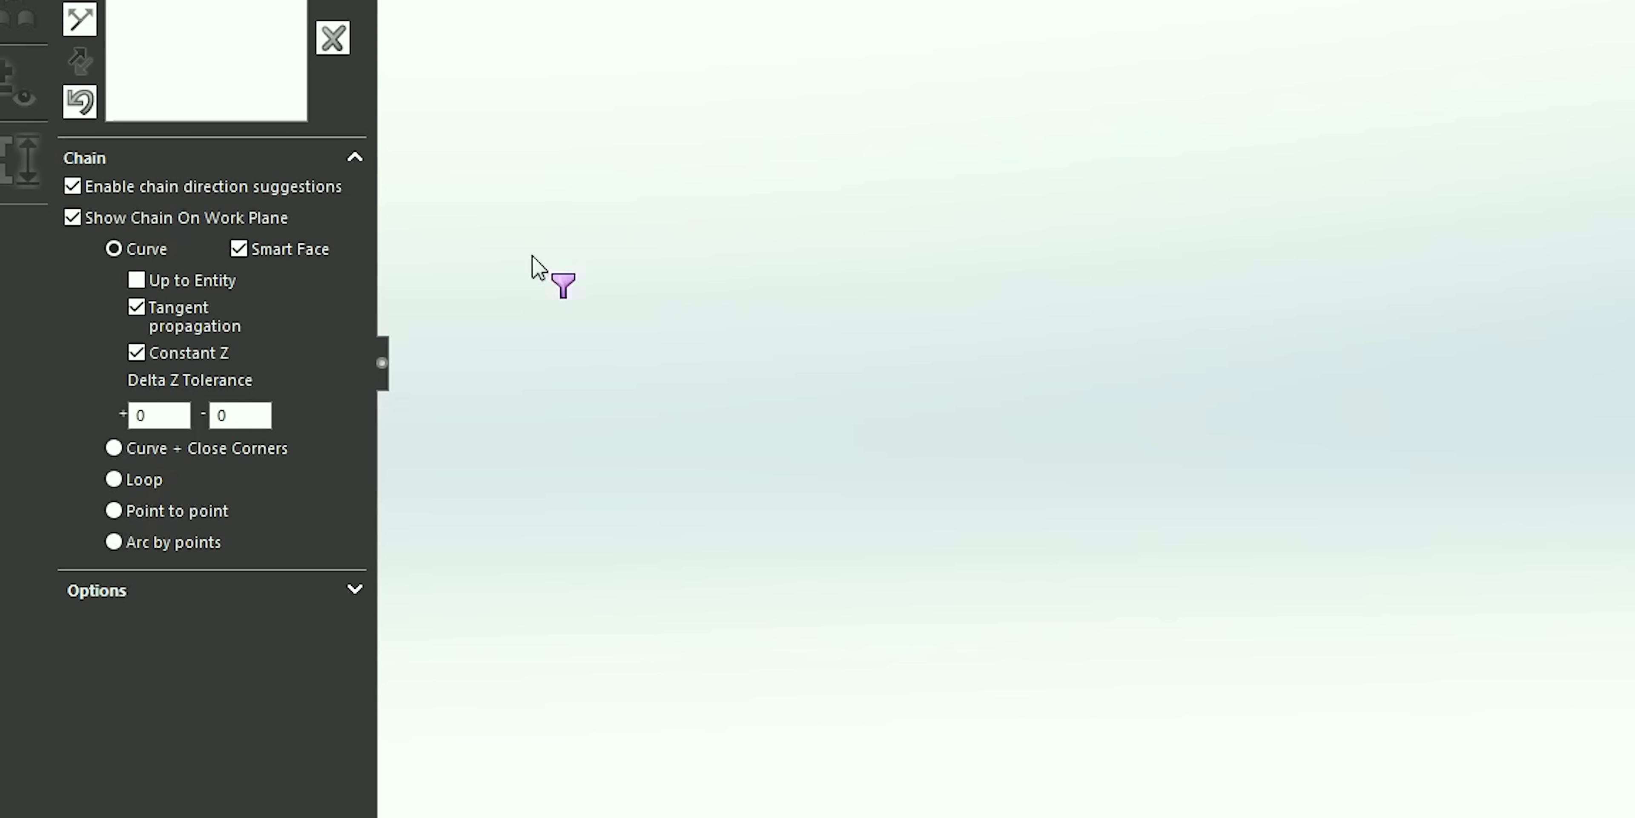
left_click(136, 280)
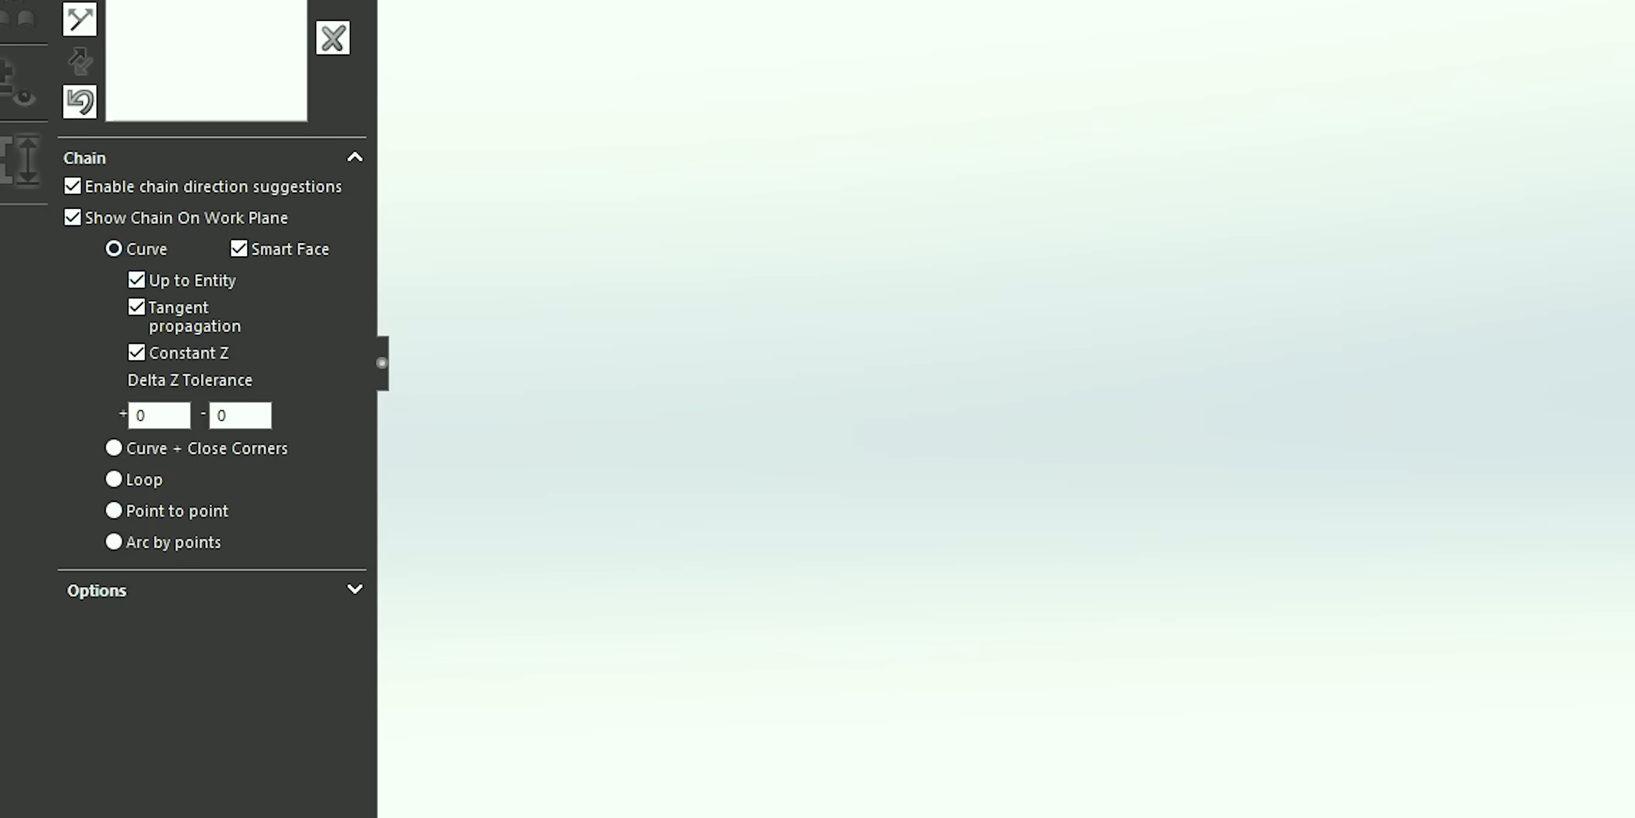
left_click(333, 36)
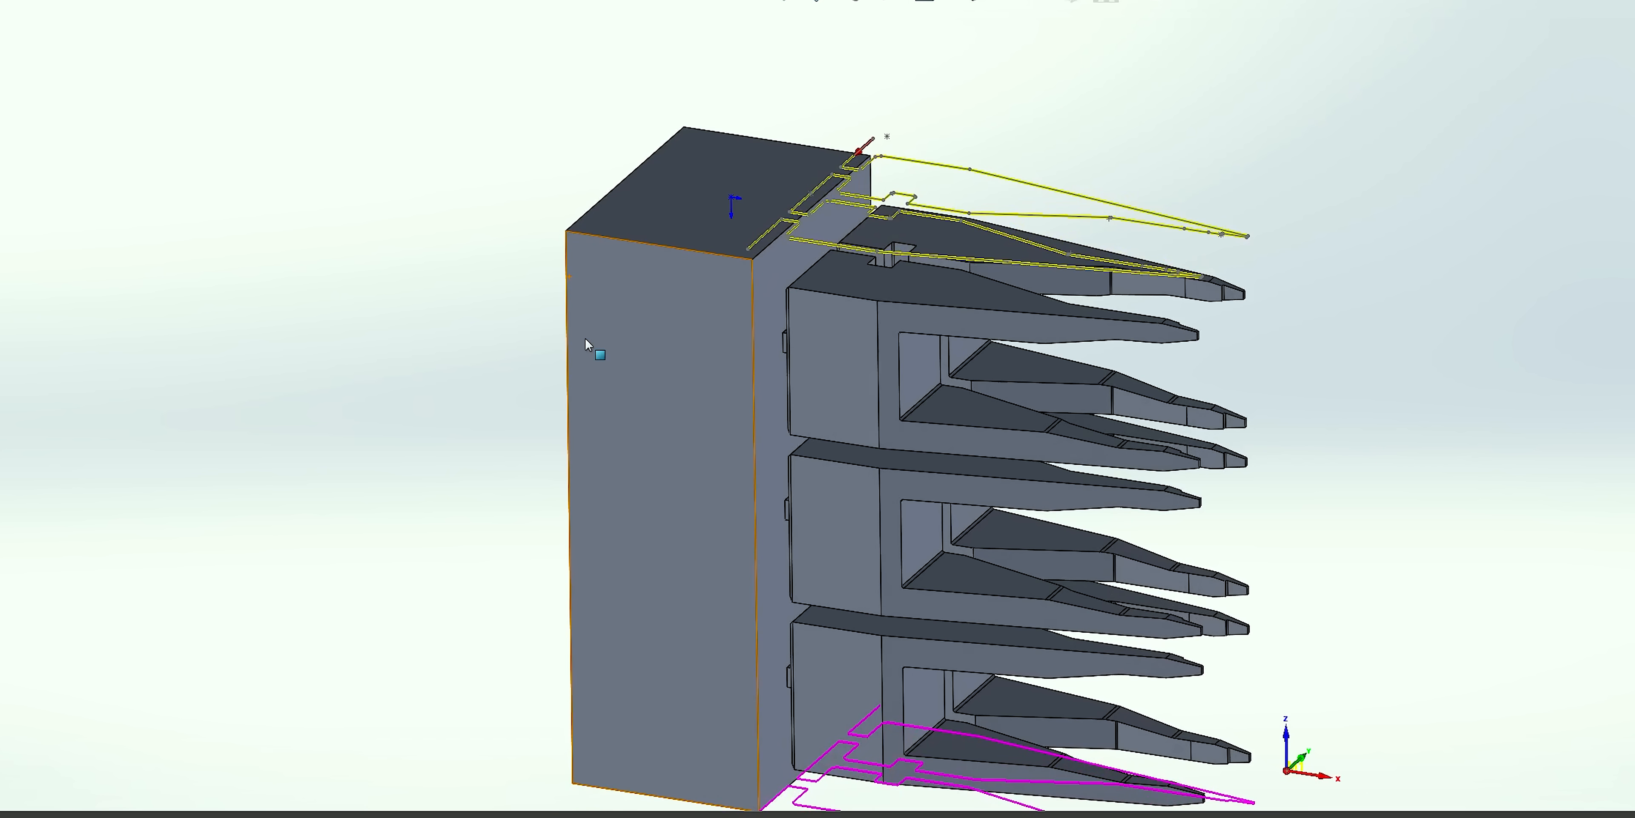
left_click(557, 329)
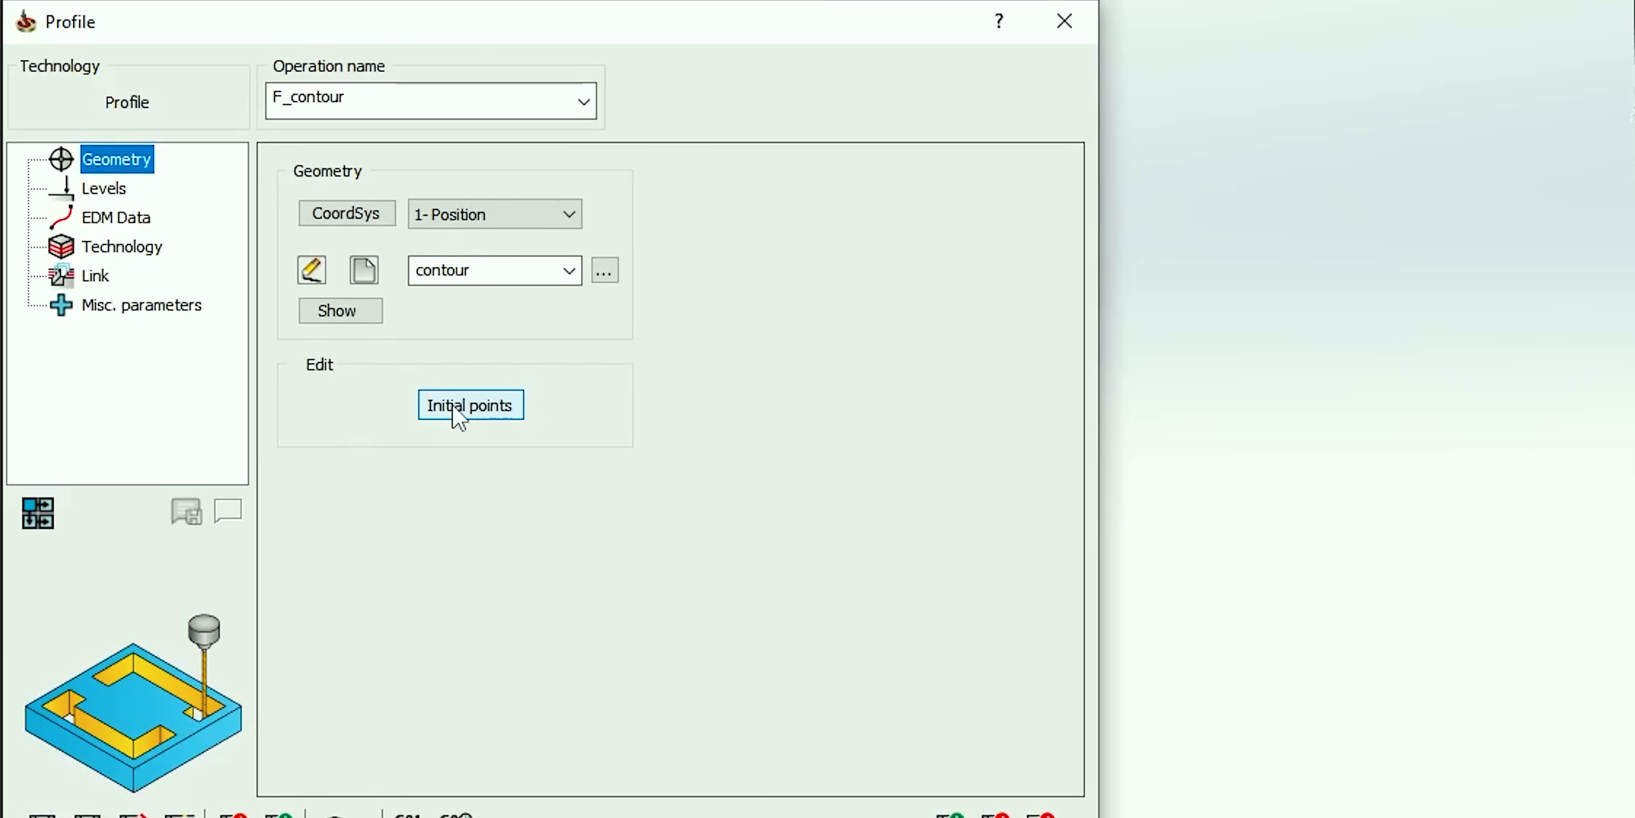
left_click(470, 405)
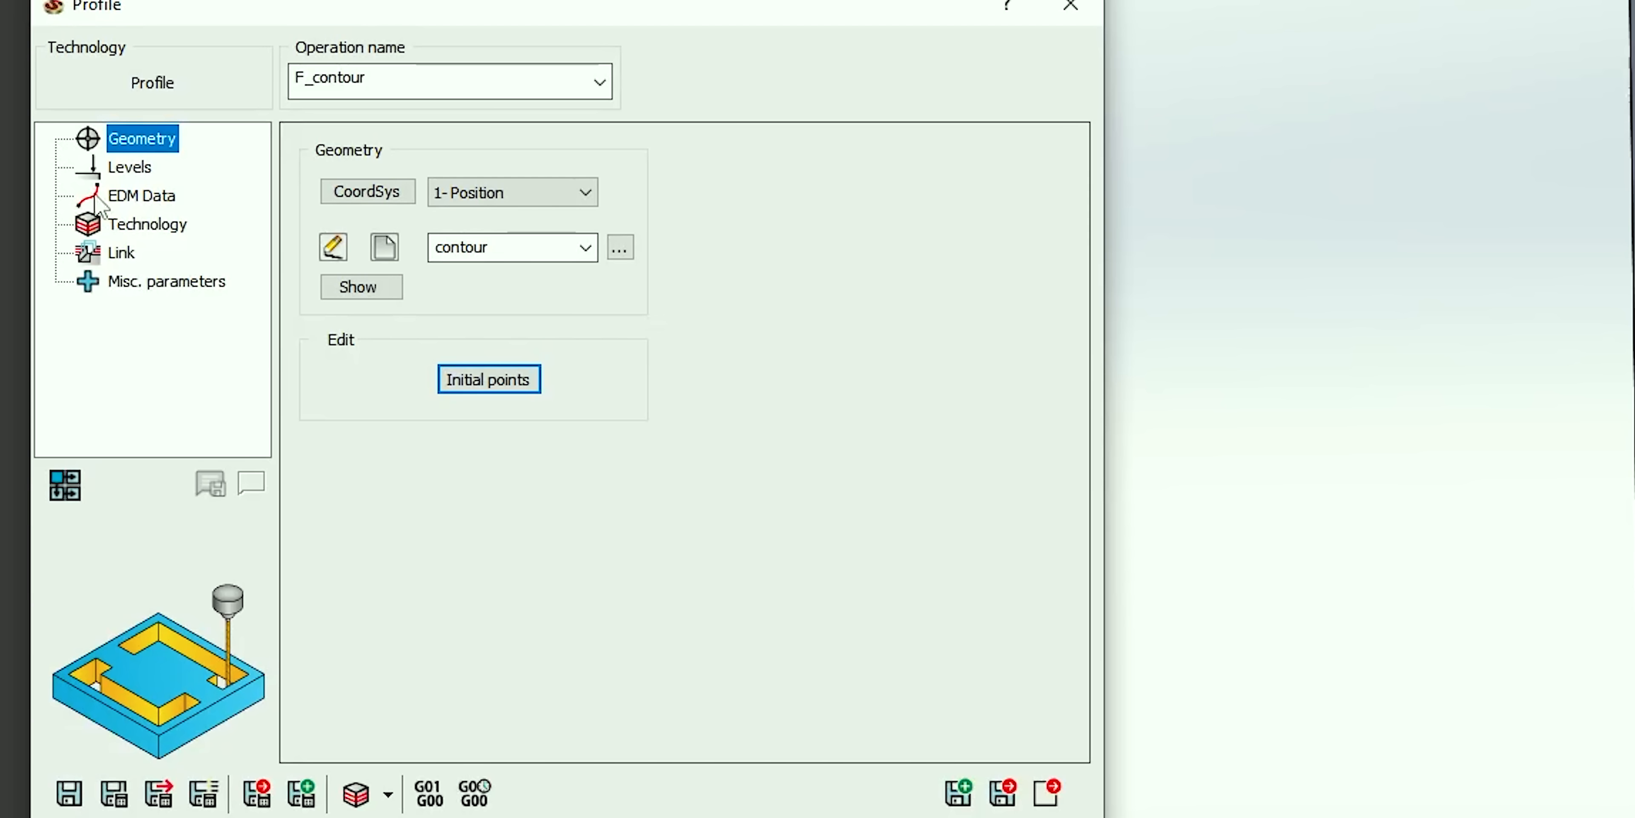
left_click(141, 195)
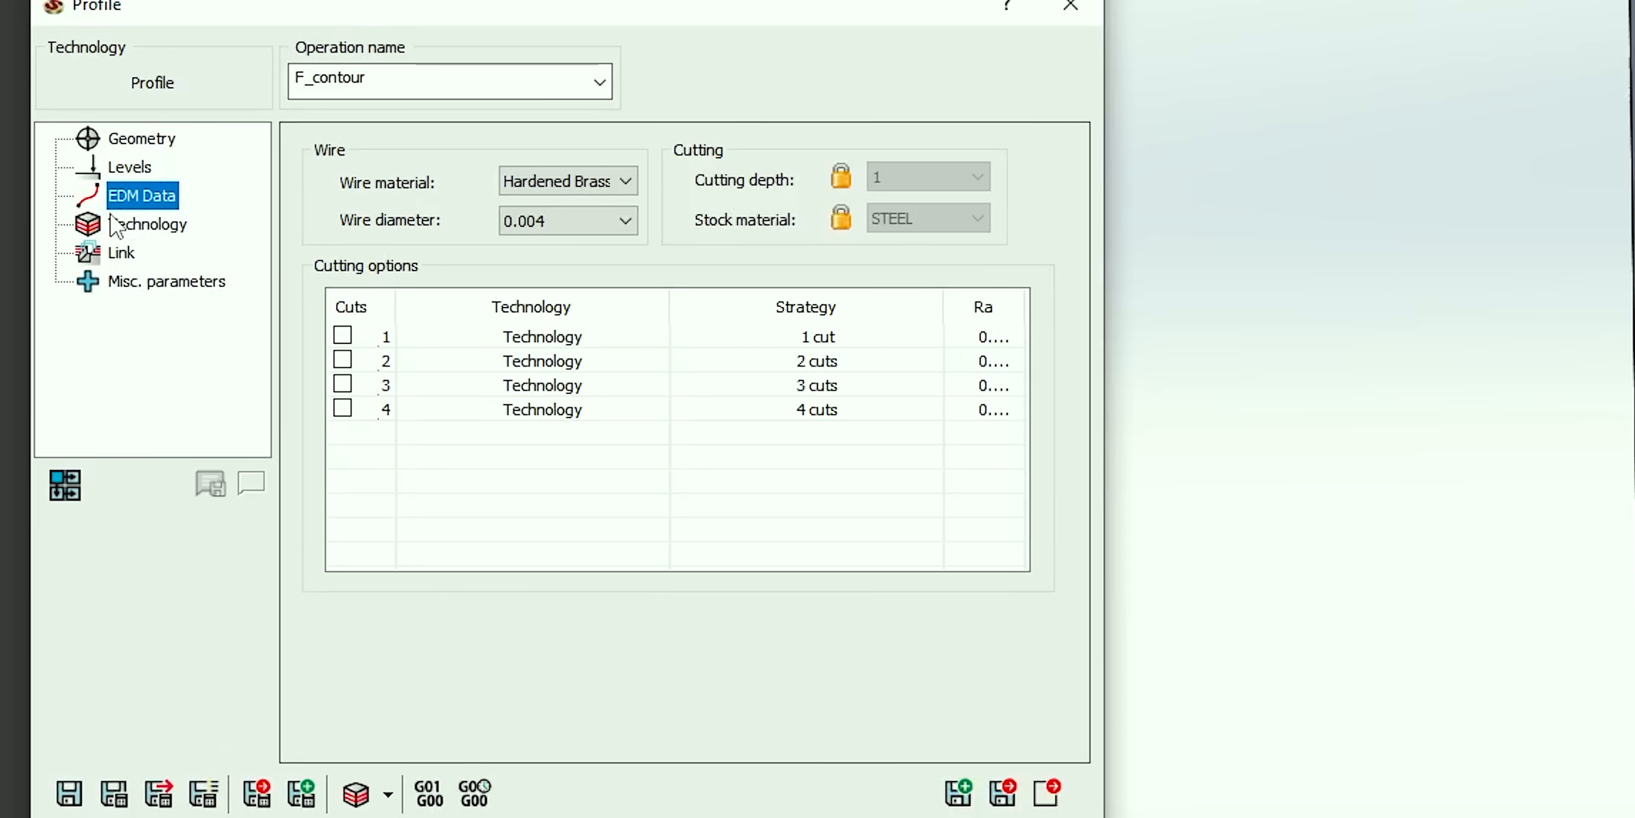
mouse_move(352, 422)
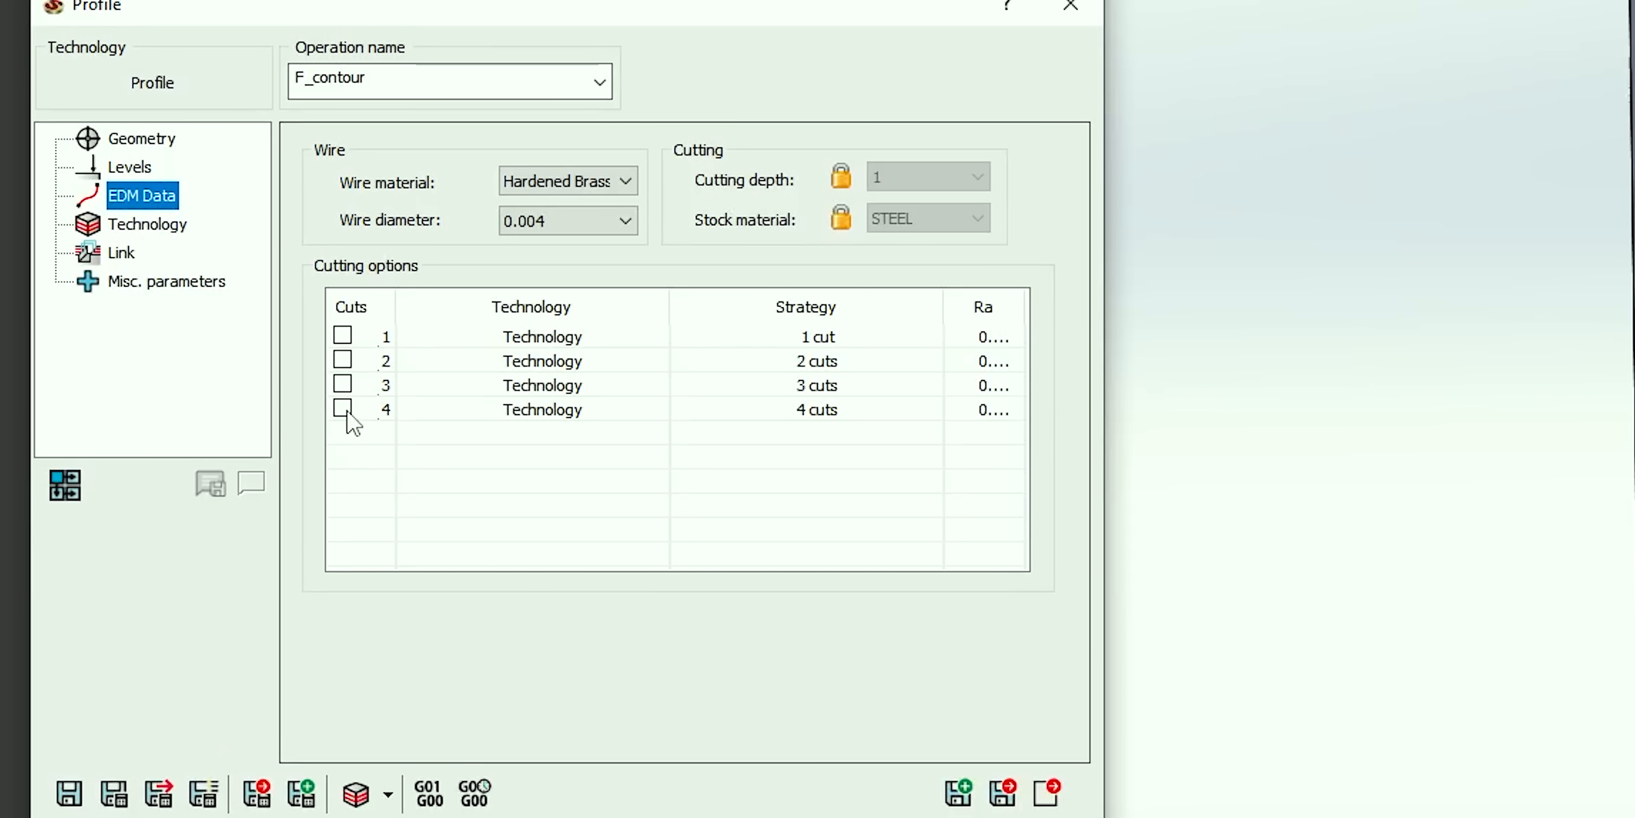
- Set the Skim pass offset number to 2 and Finish 1 to 4, with zigzag direction order
left_click(148, 223)
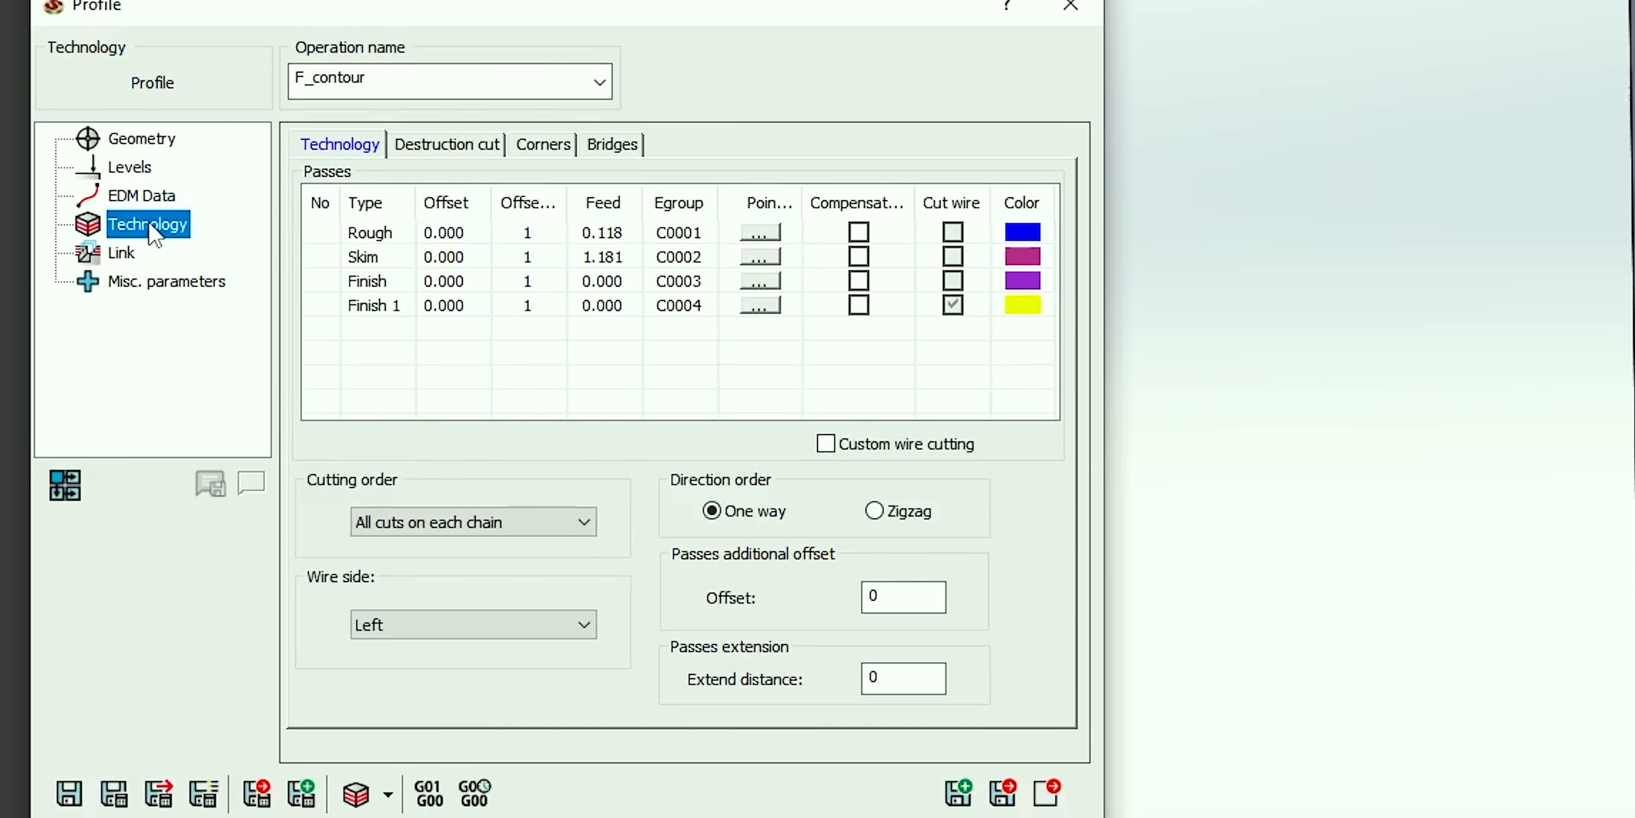
mouse_move(197, 365)
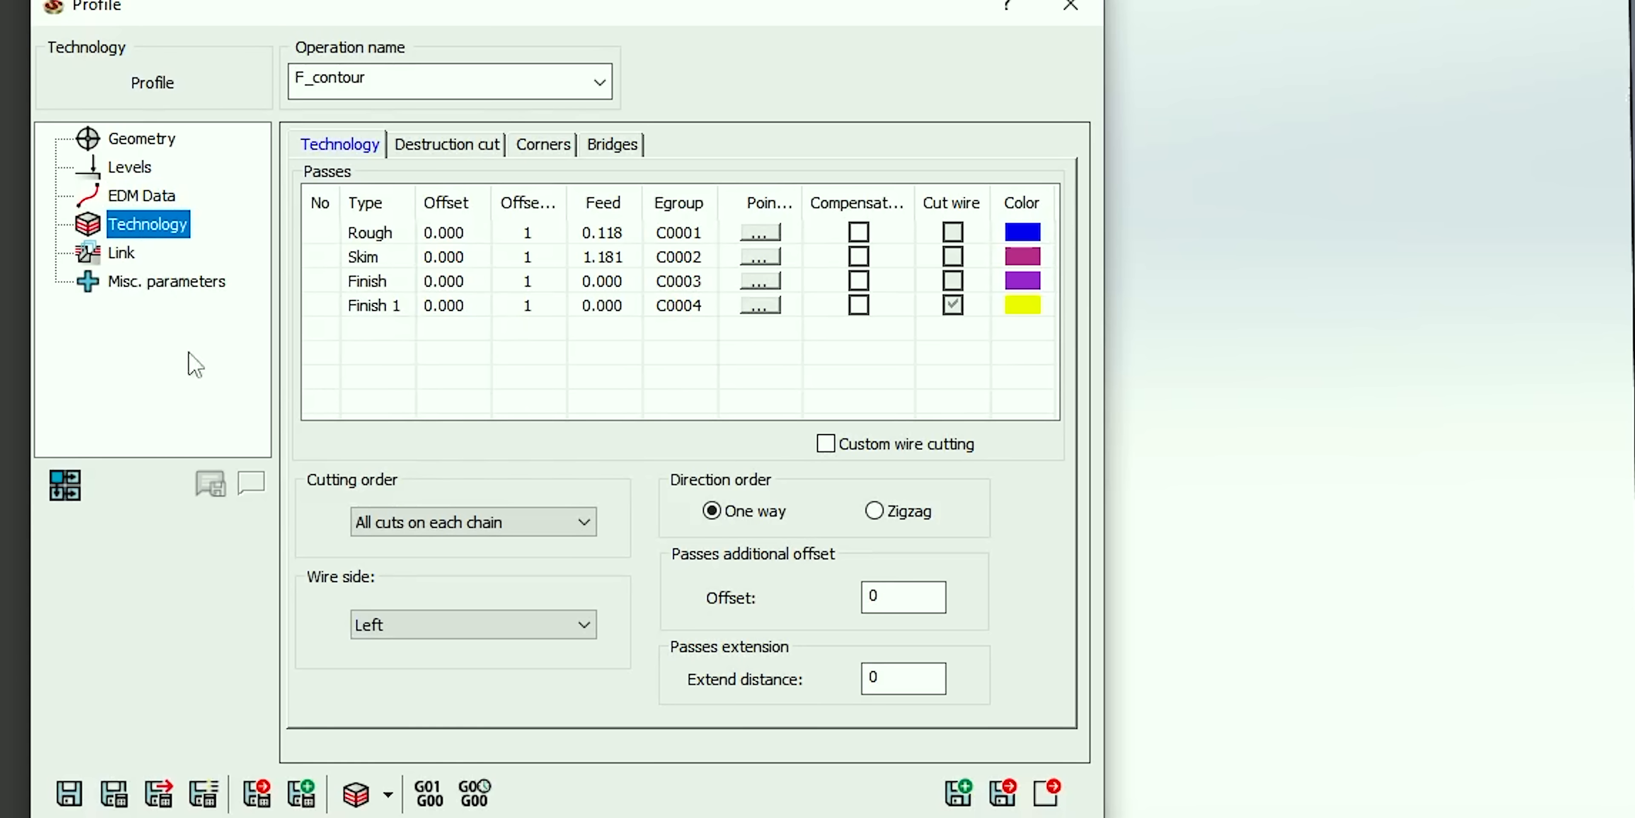
left_click(526, 257)
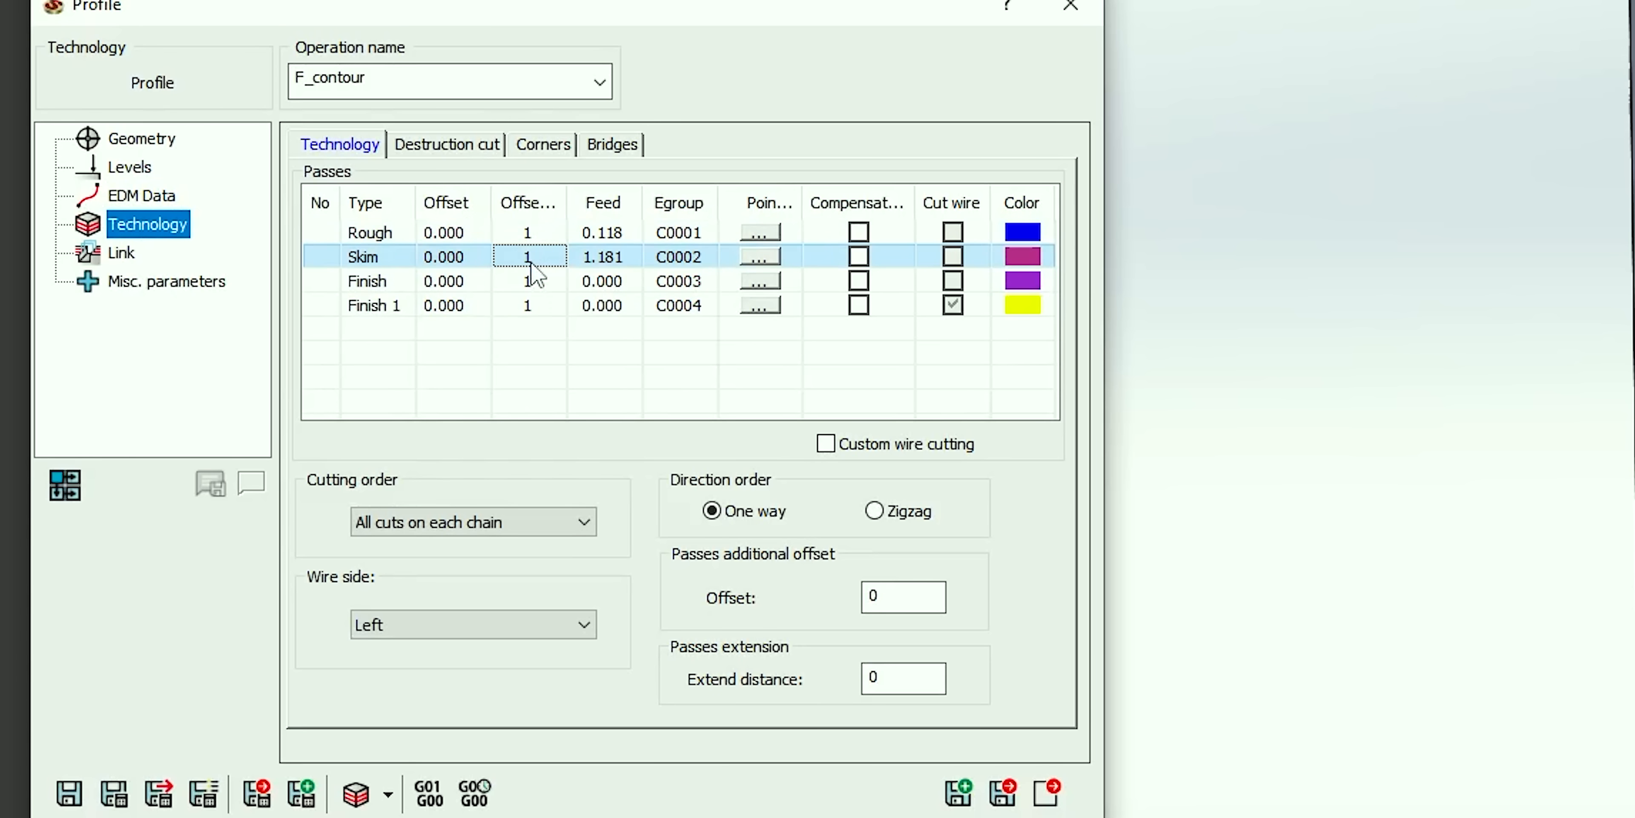
double_click(527, 256)
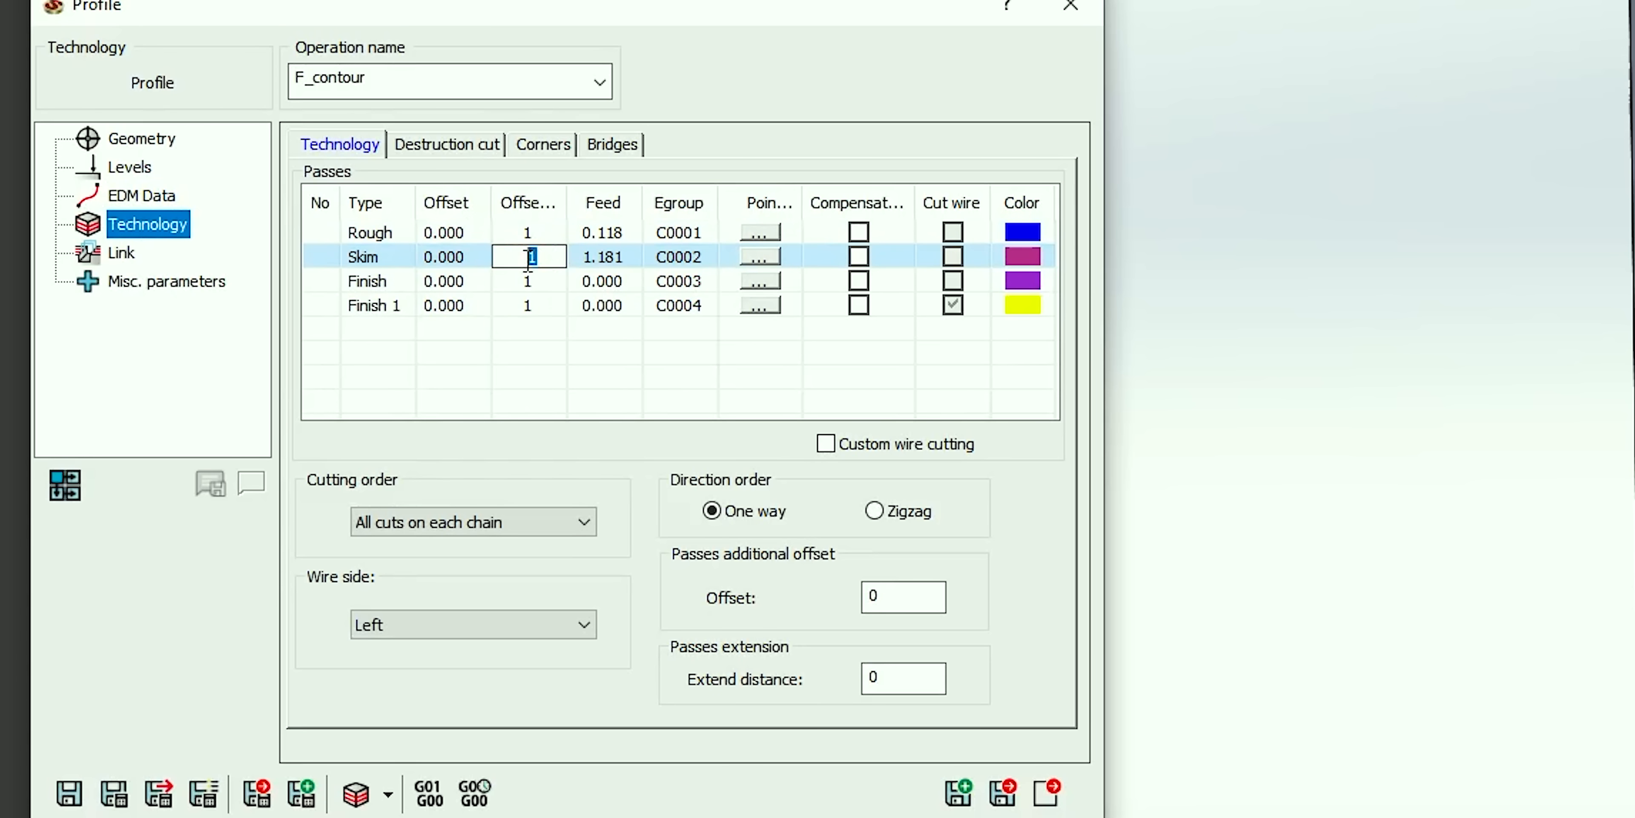
type("2")
left_click(529, 281)
type("3")
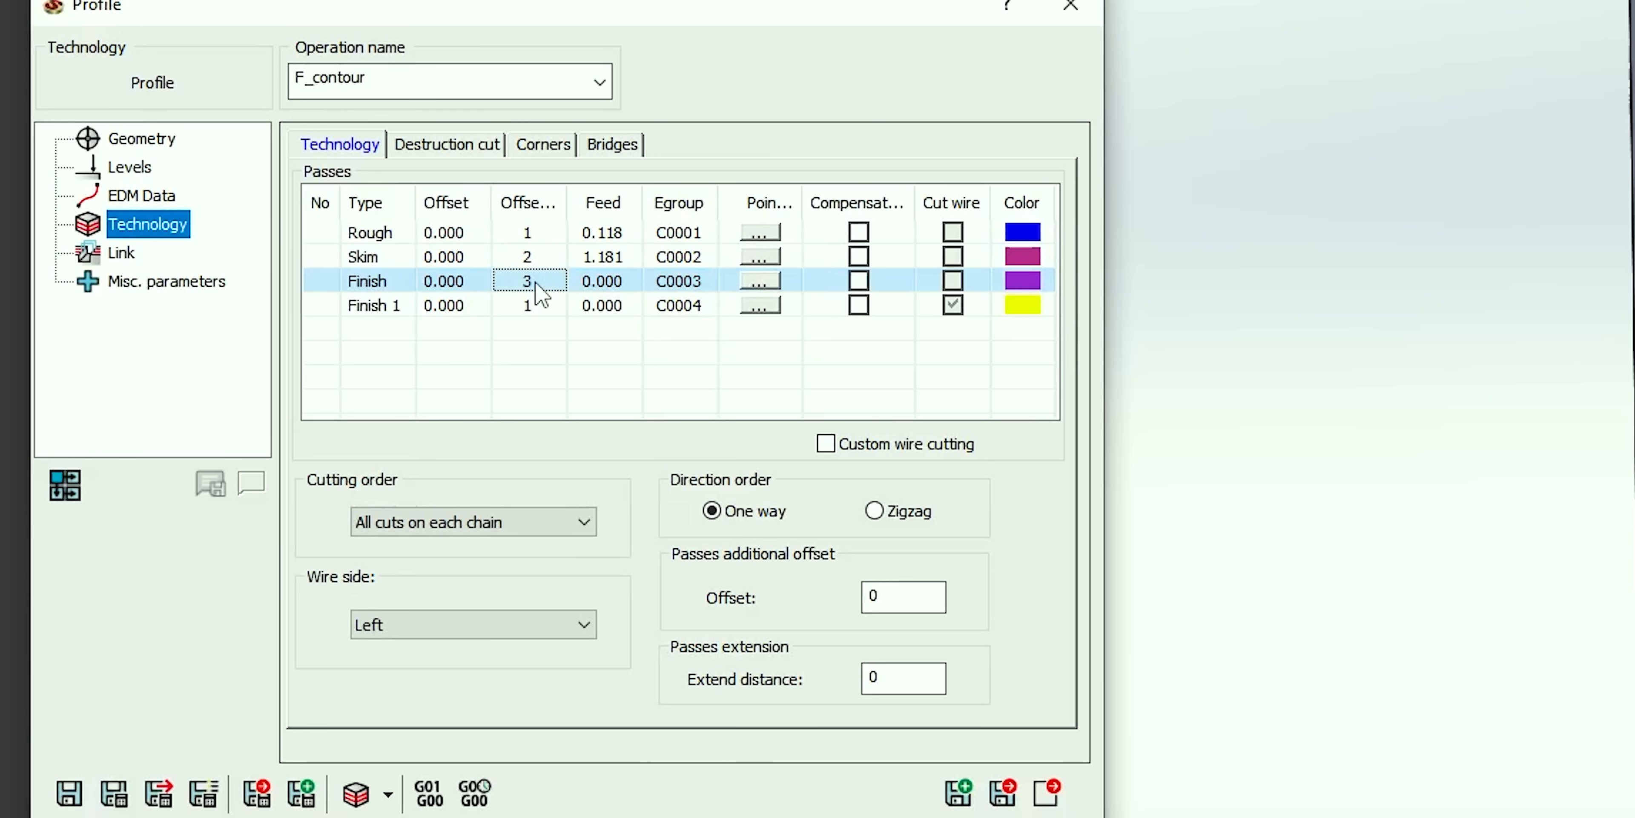
left_click(527, 305)
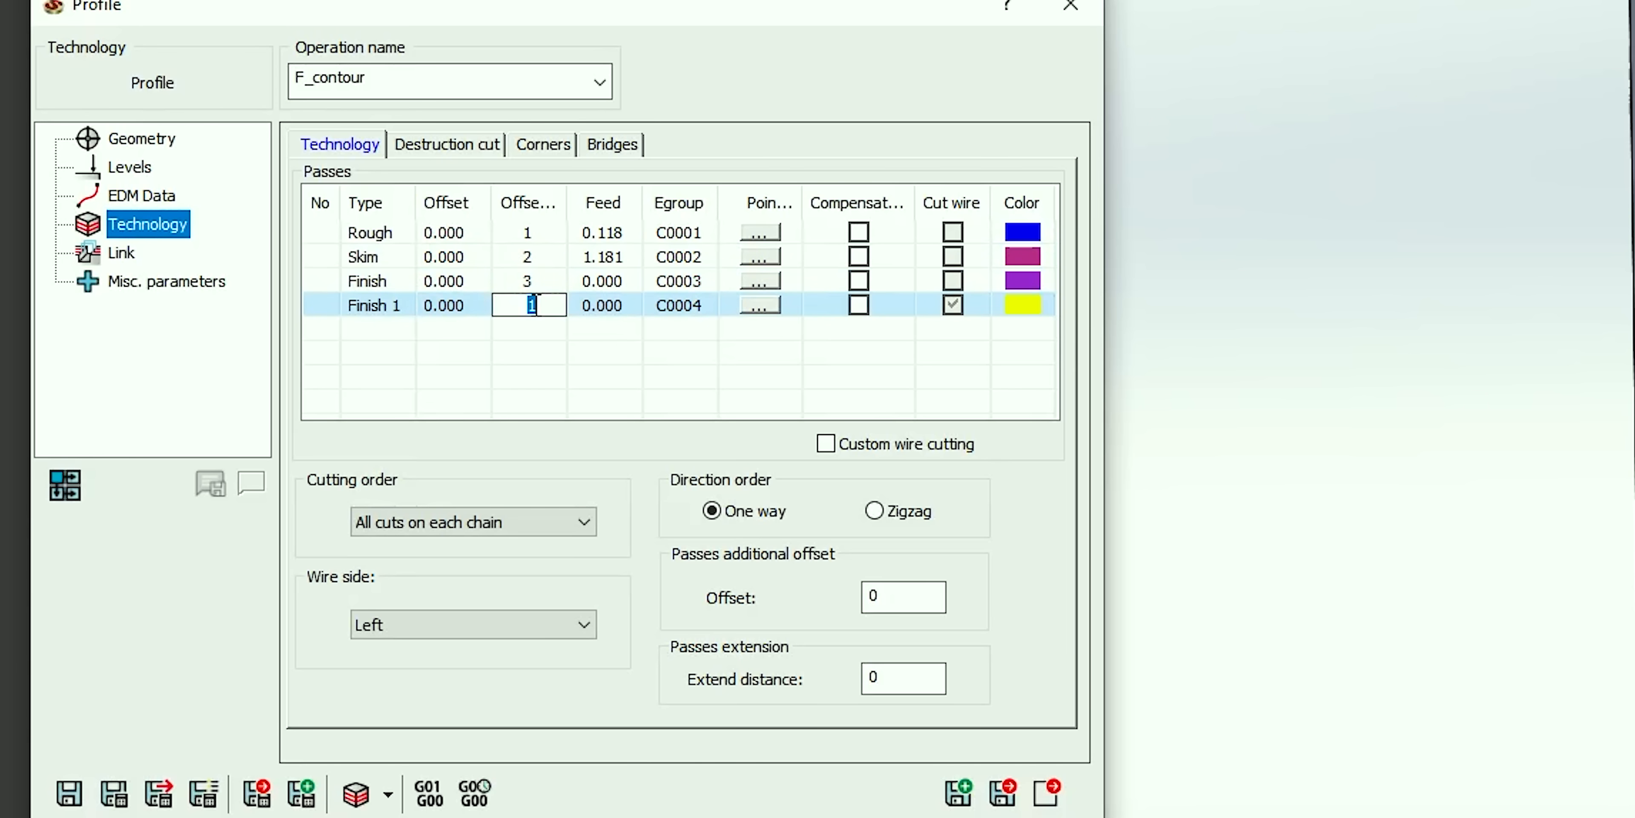
type("4")
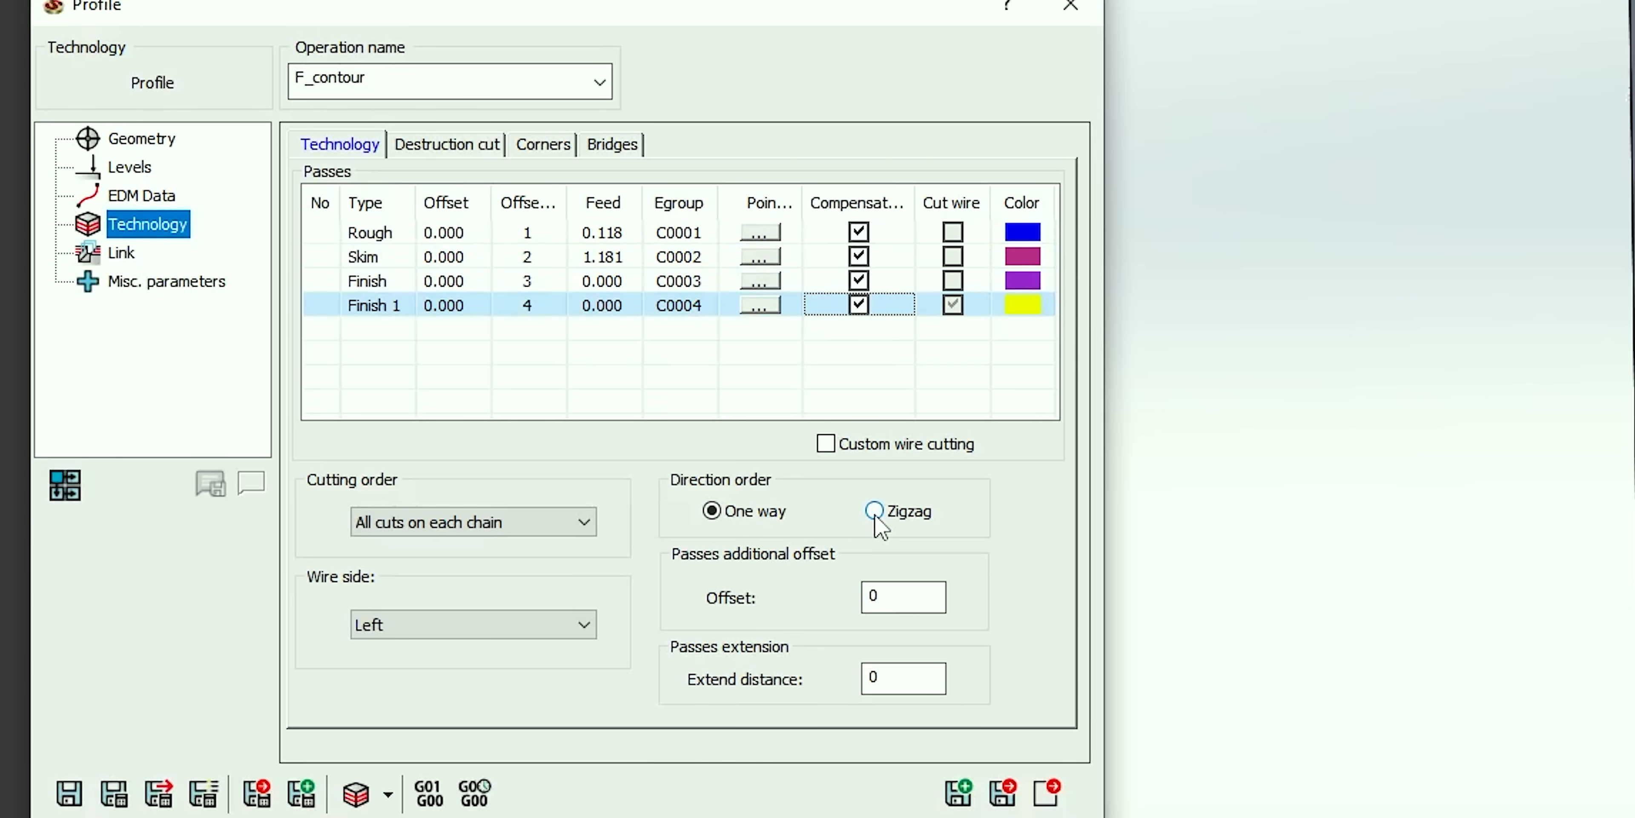
left_click(874, 511)
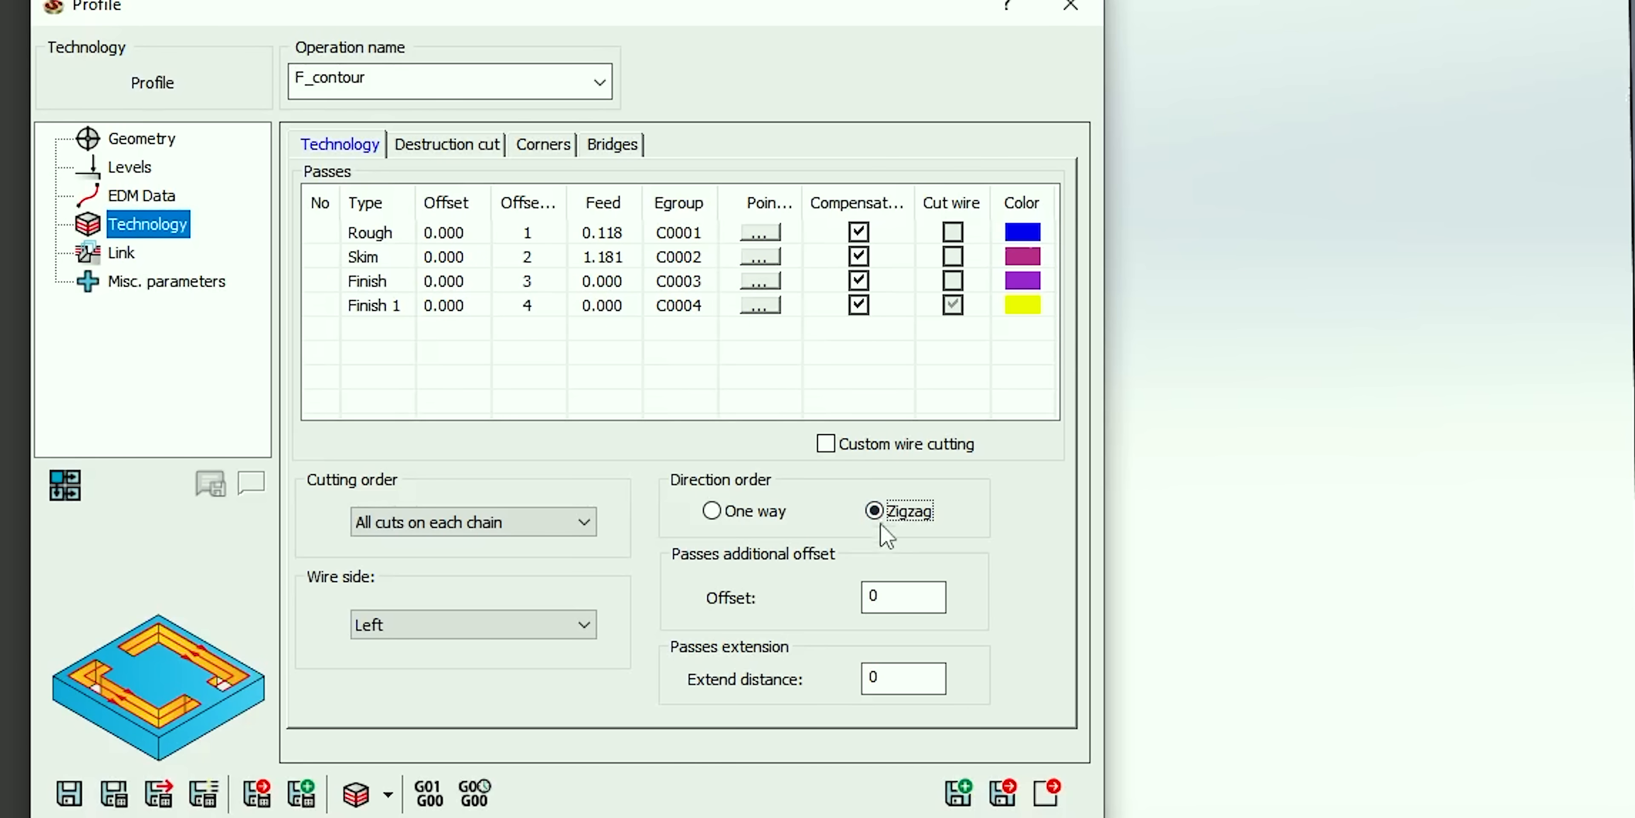
mouse_move(329, 428)
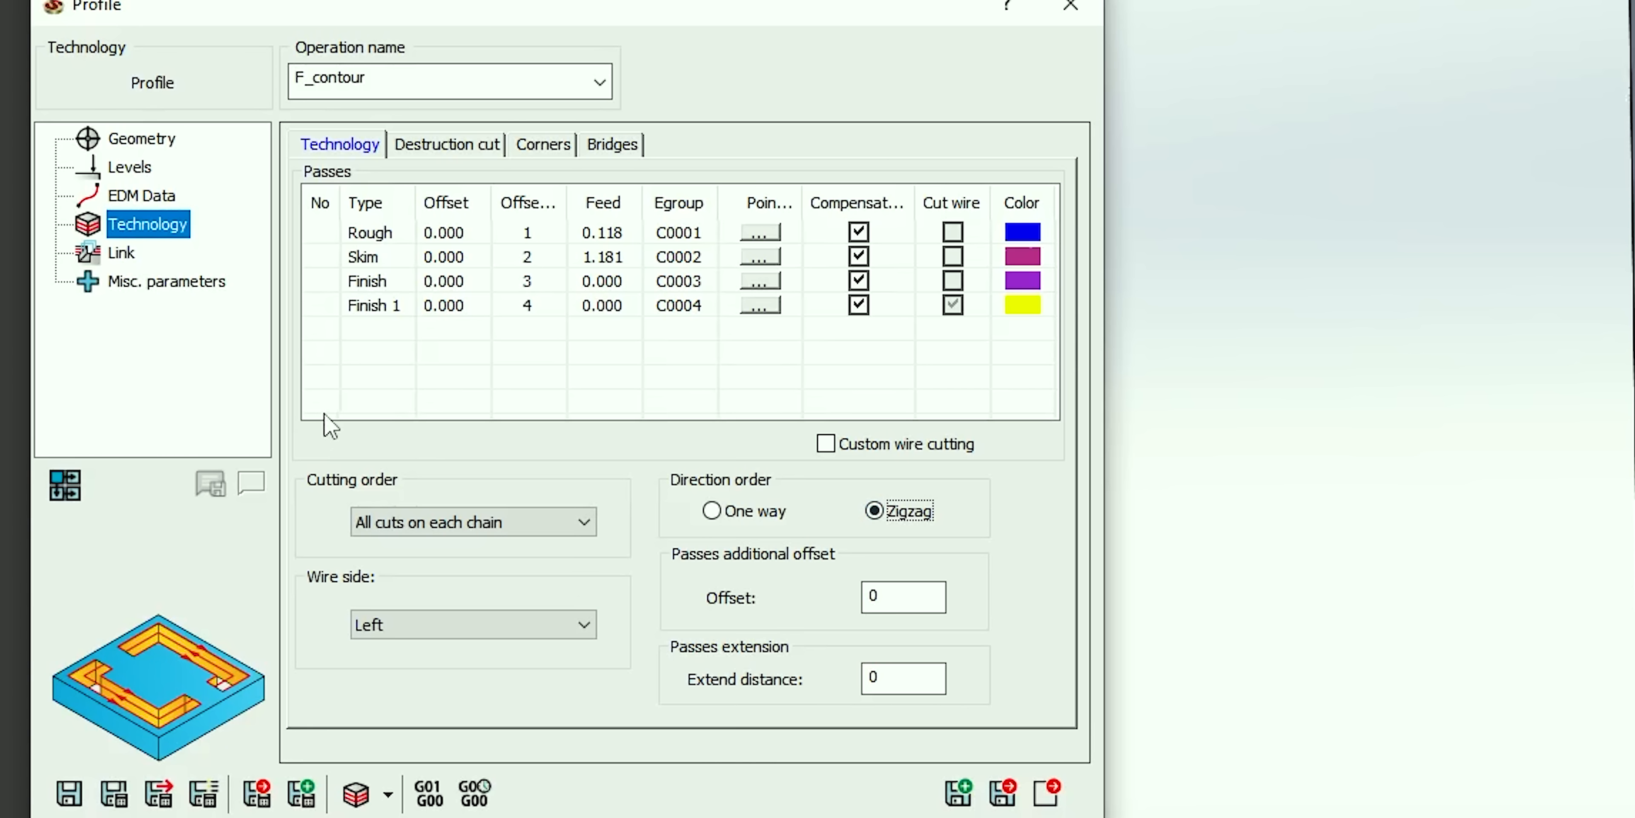
mouse_move(177, 787)
type(".0054")
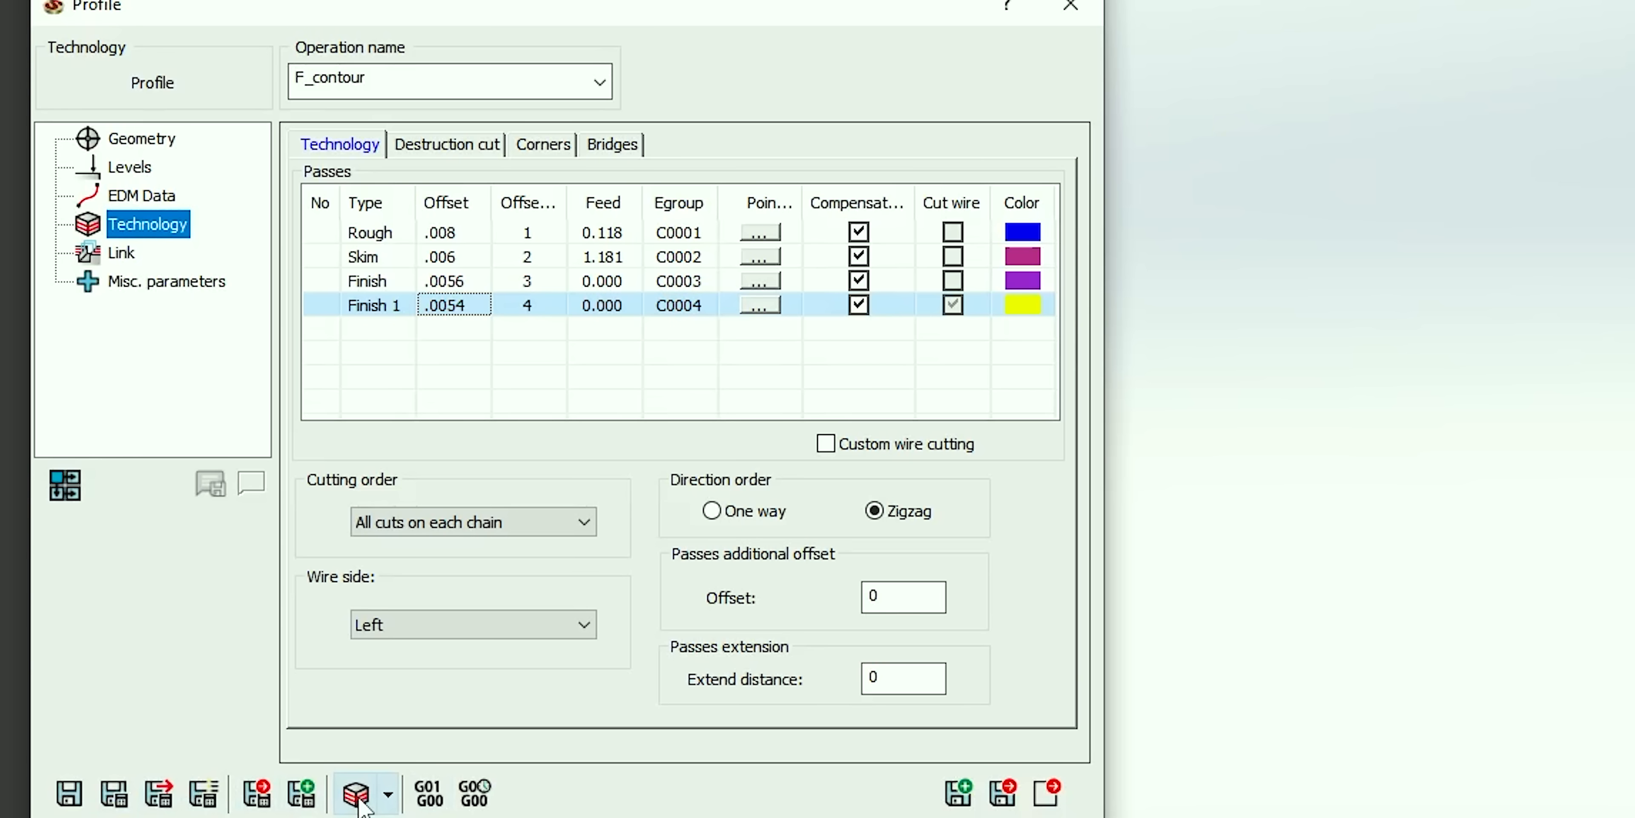
- Simulate the F_contour wire cut and select a cut fork piece to inspect it
left_click(358, 793)
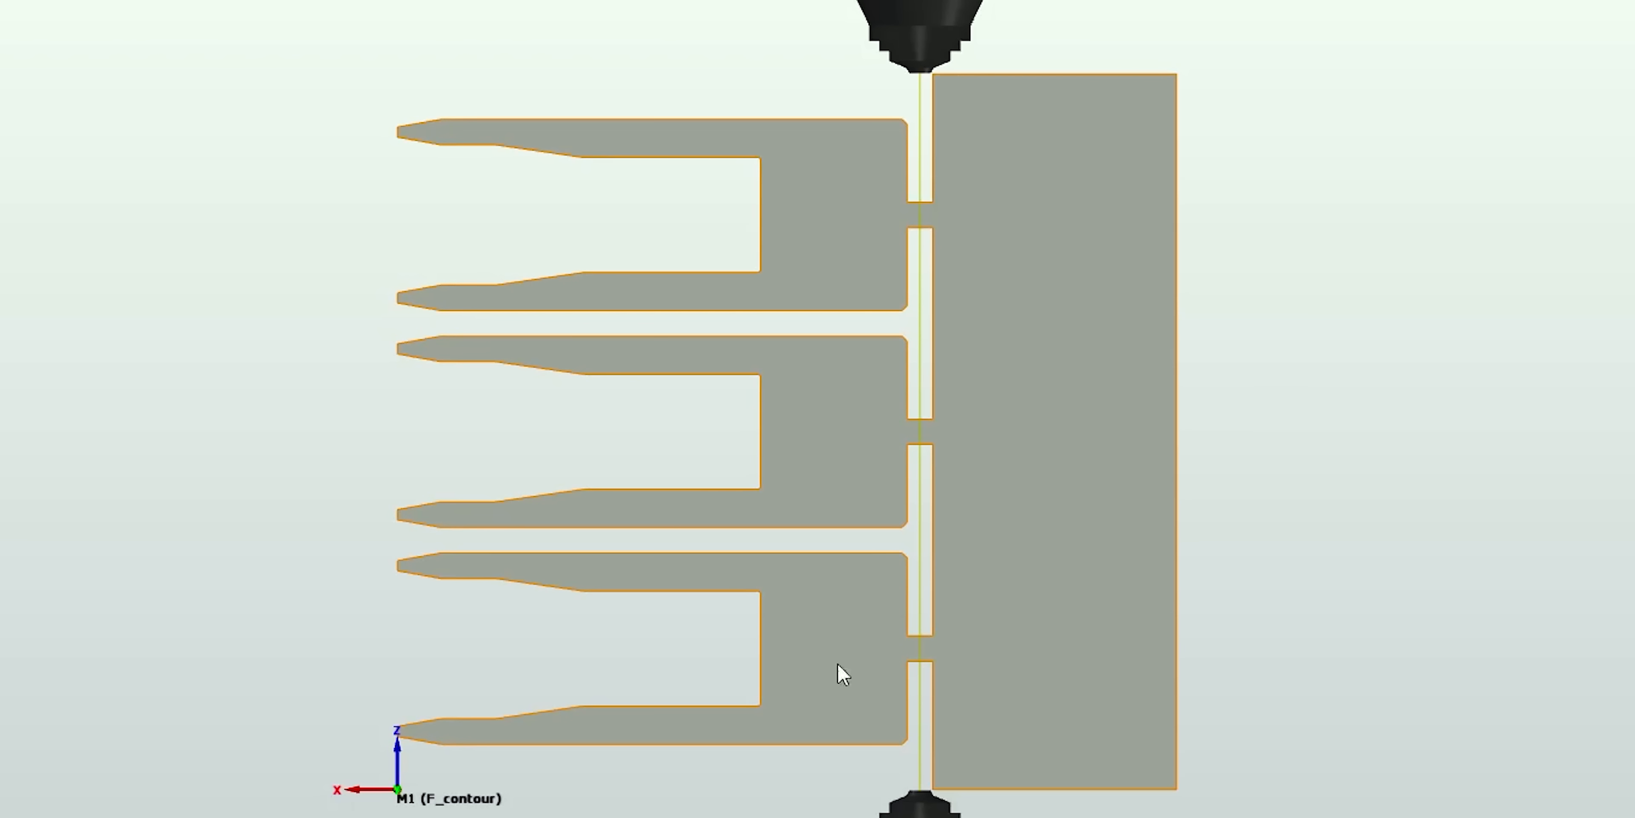
mouse_move(693, 156)
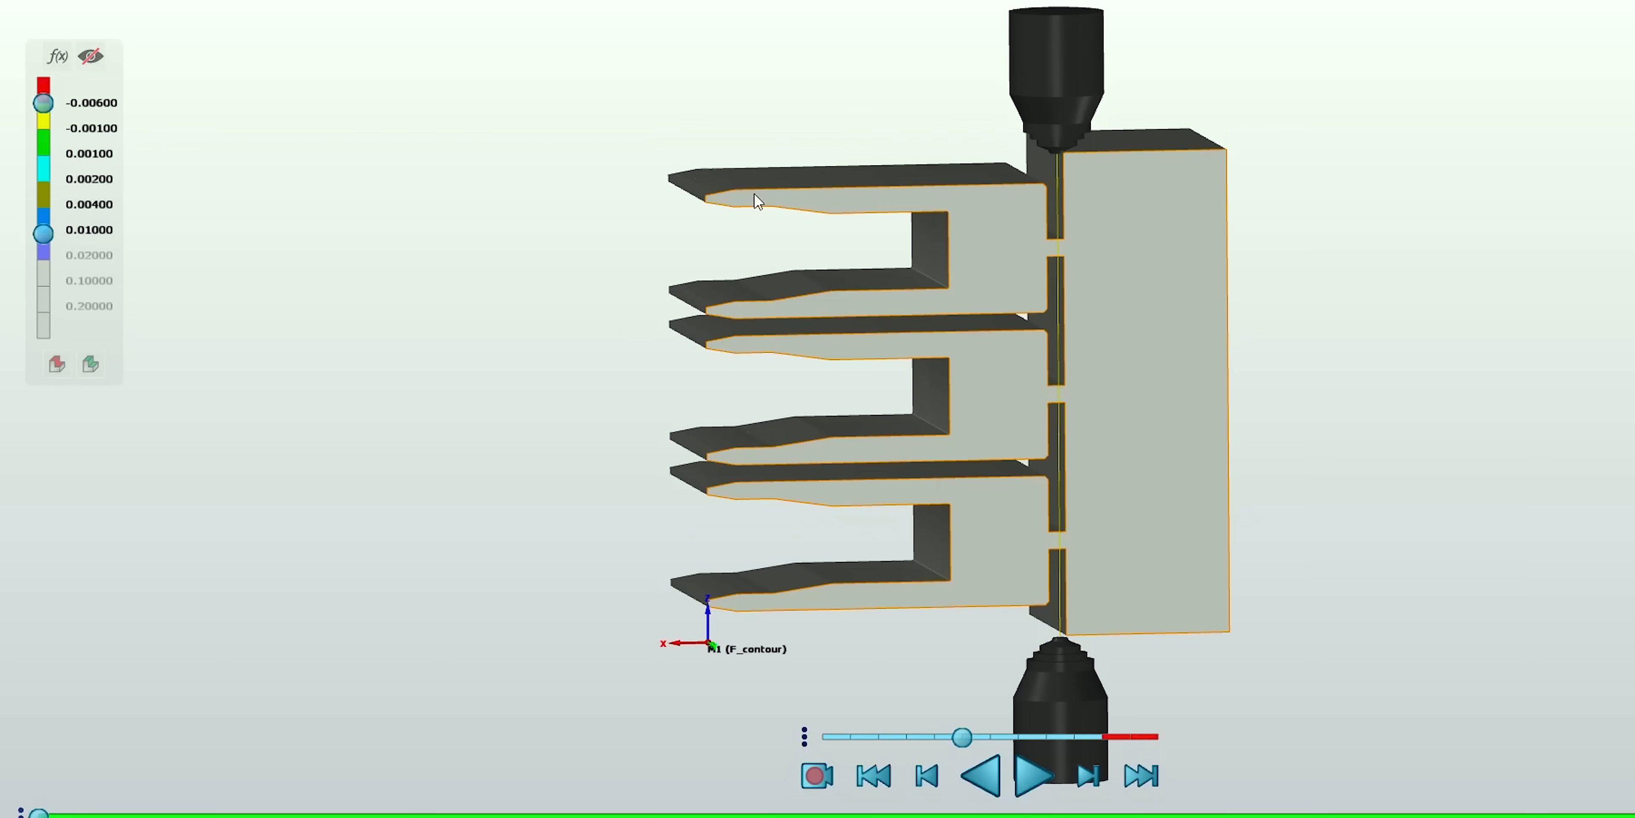
mouse_move(835, 212)
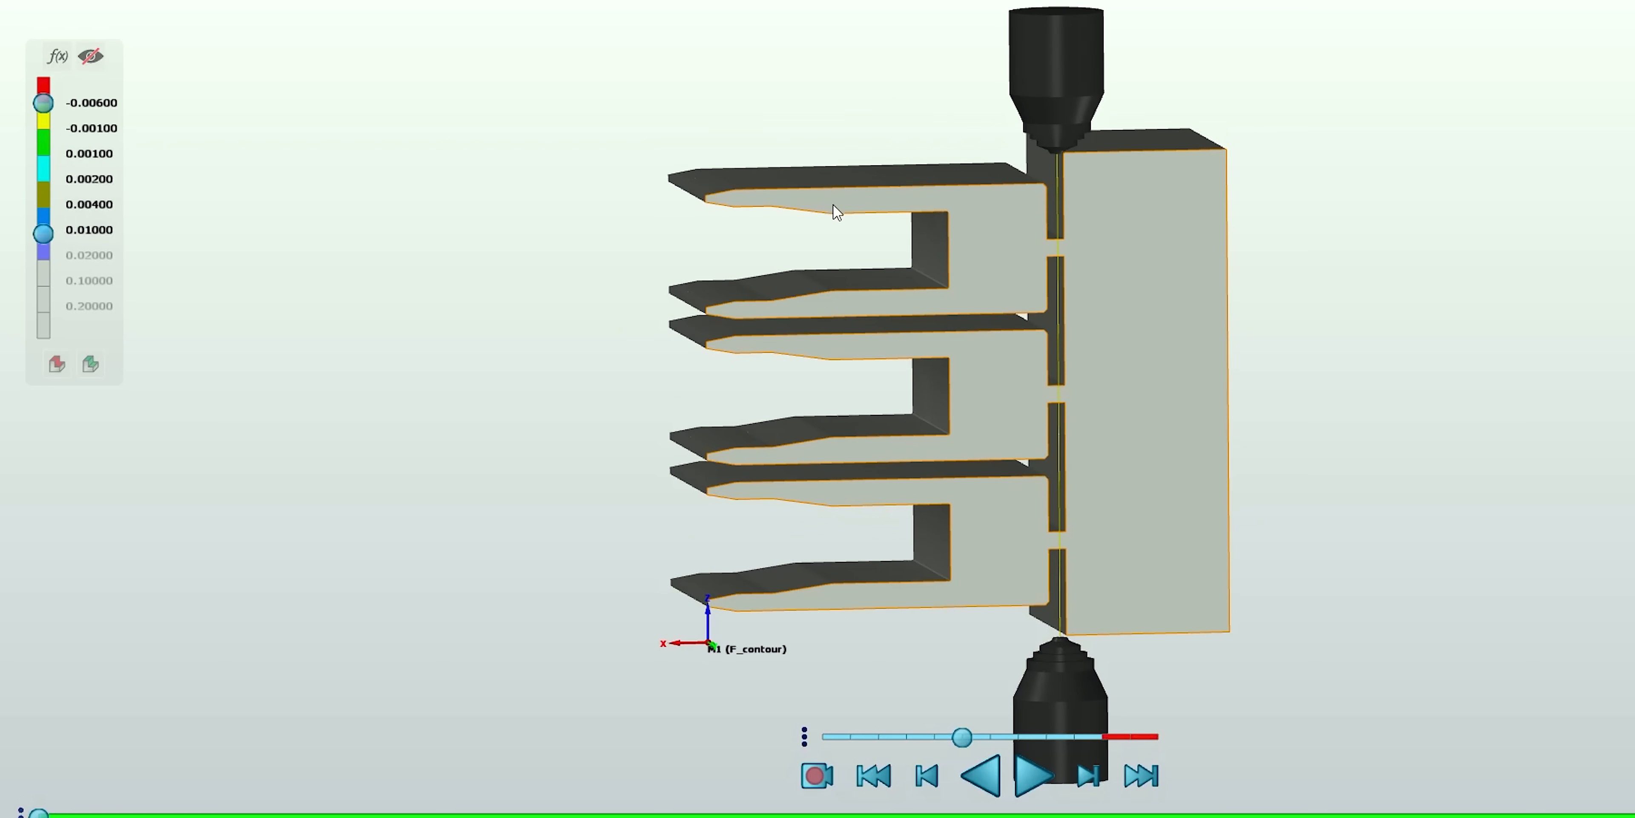
mouse_move(991, 485)
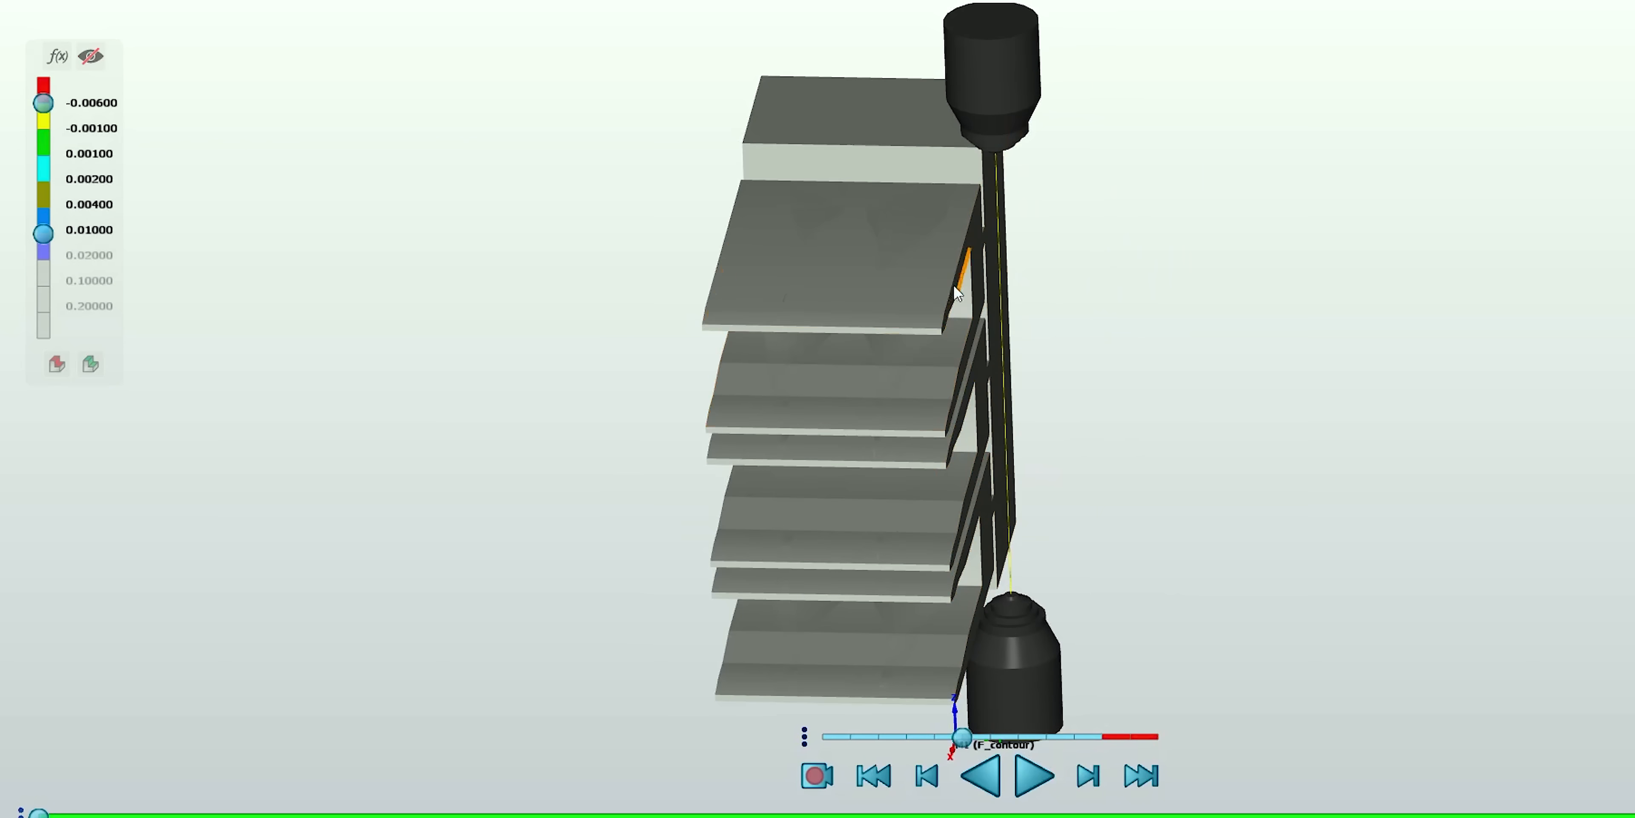
left_click(834, 251)
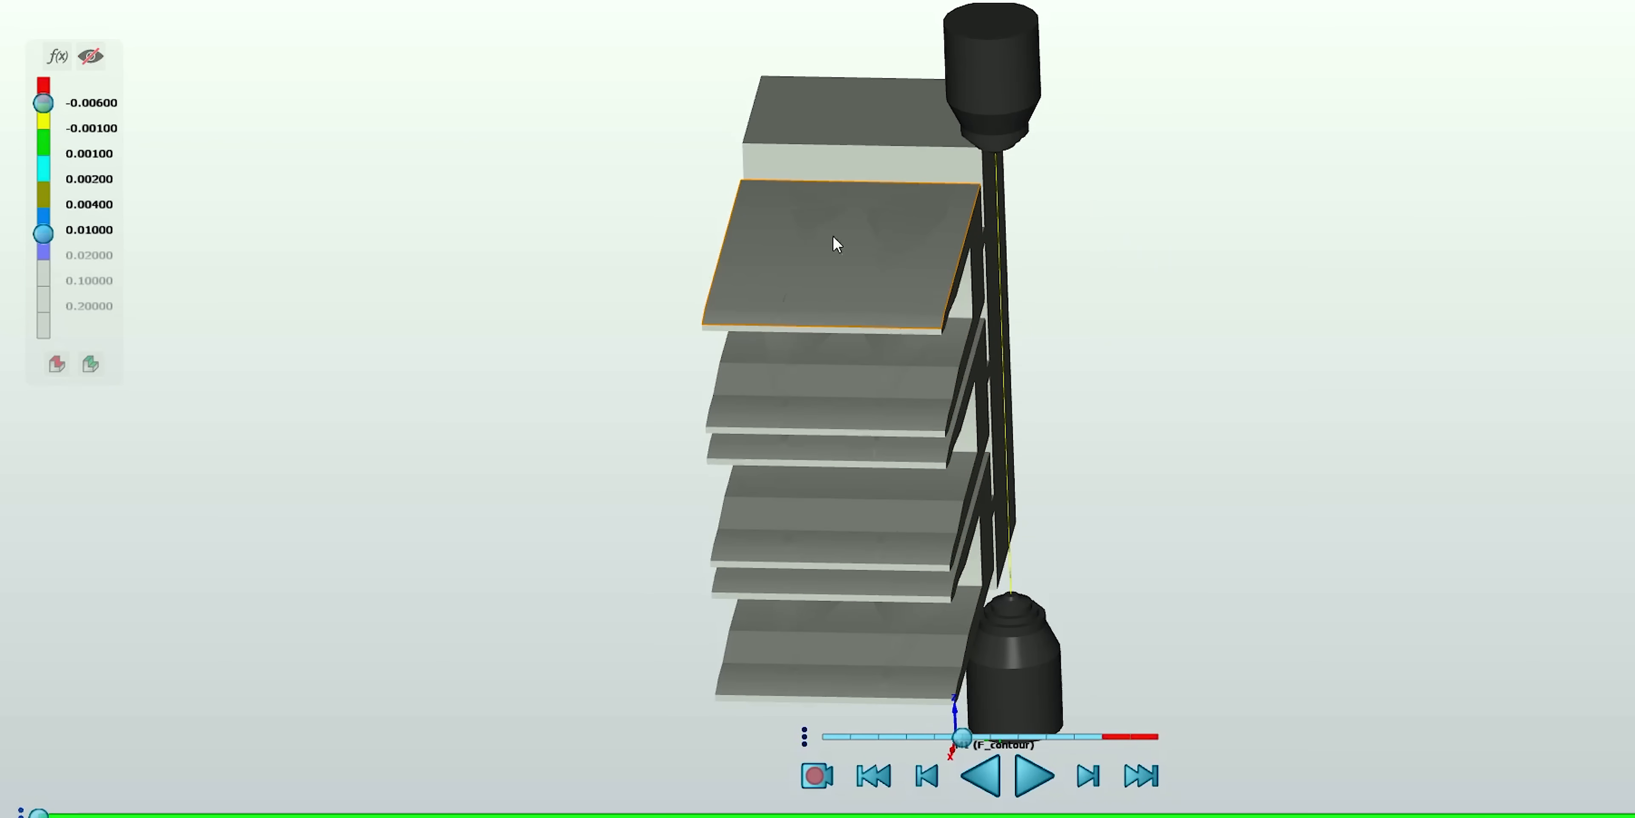
mouse_move(747, 238)
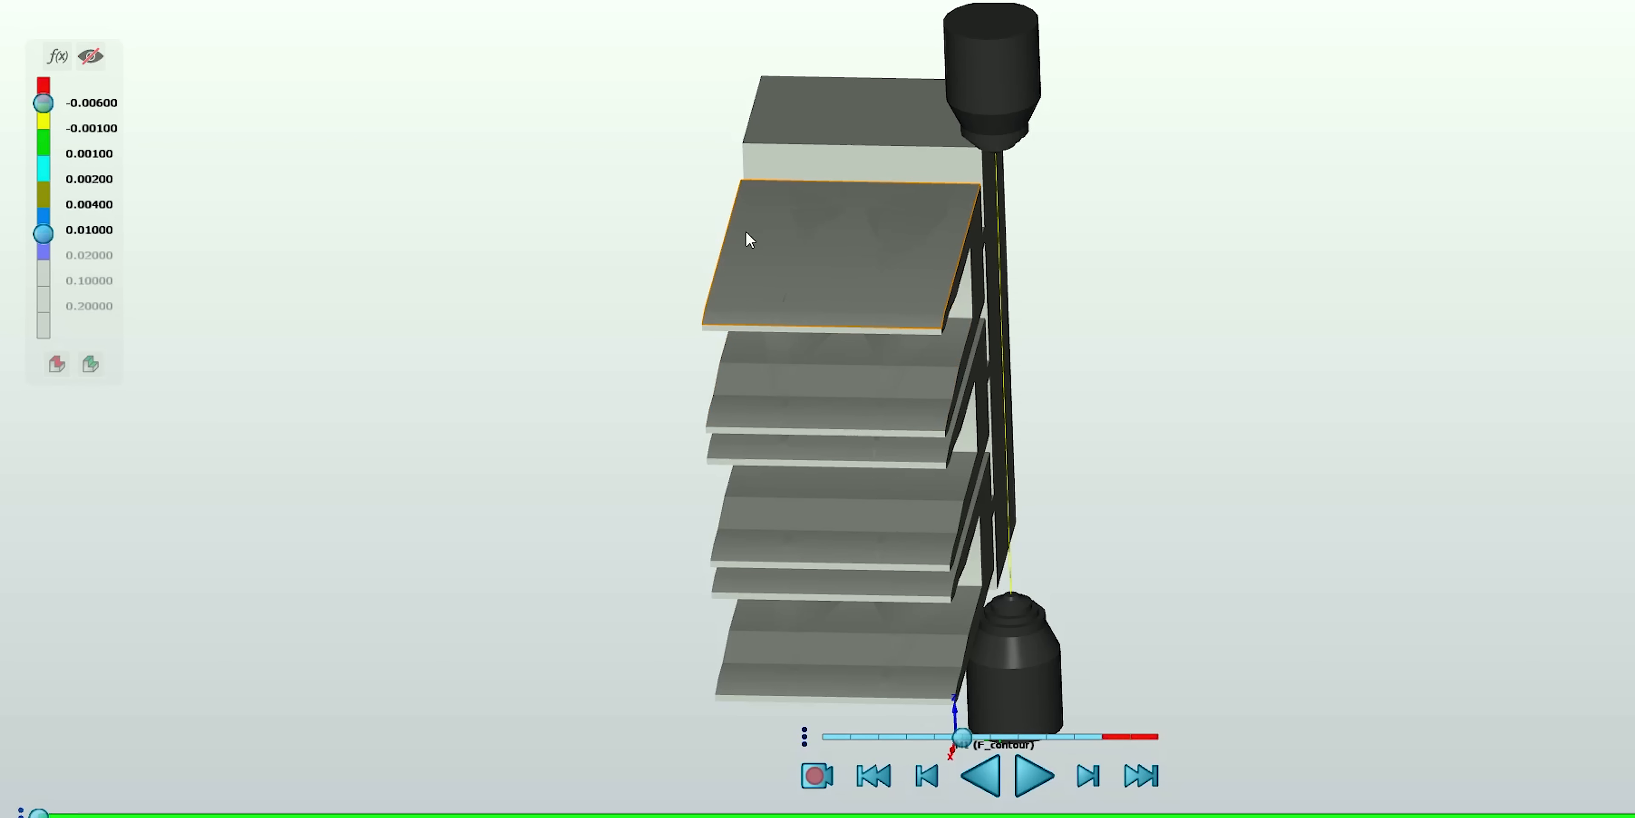